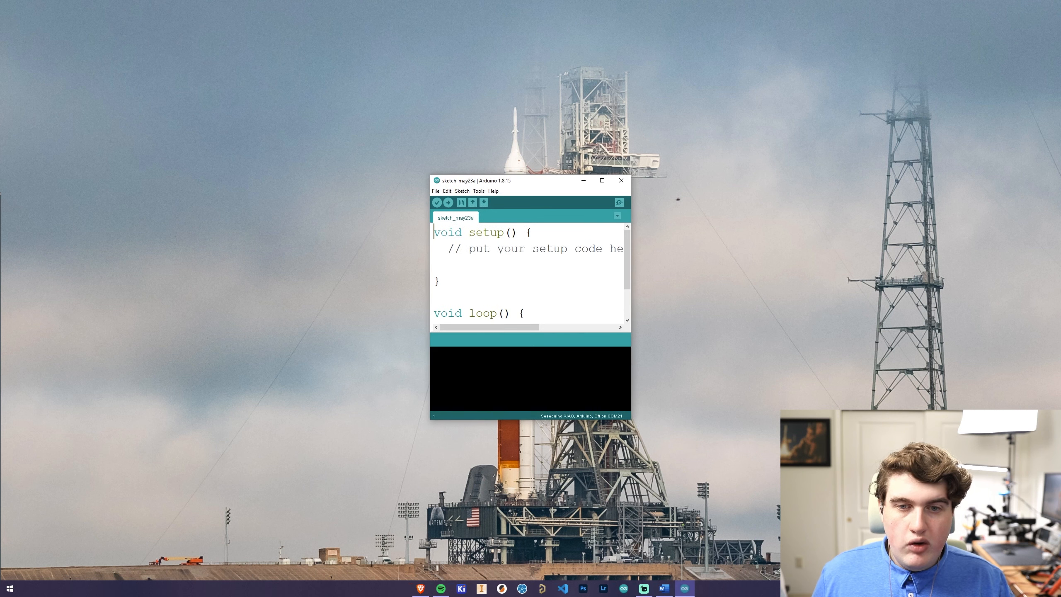
Save the new empty sketch to the Desktop as 'blink'
{"action": "left_click", "coordinate": [483, 202]}
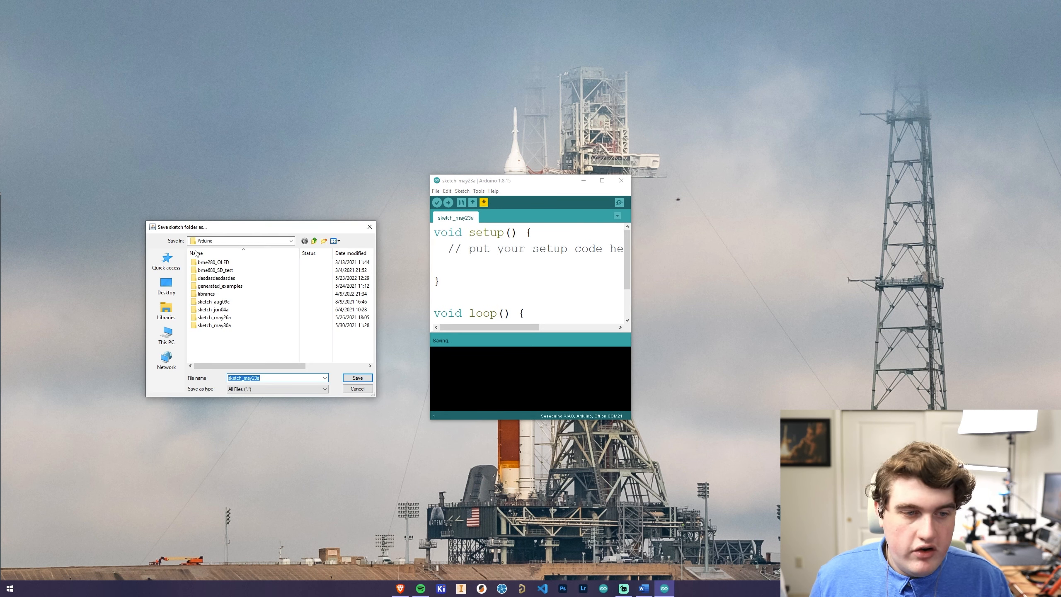
{"action": "left_click", "coordinate": [165, 285]}
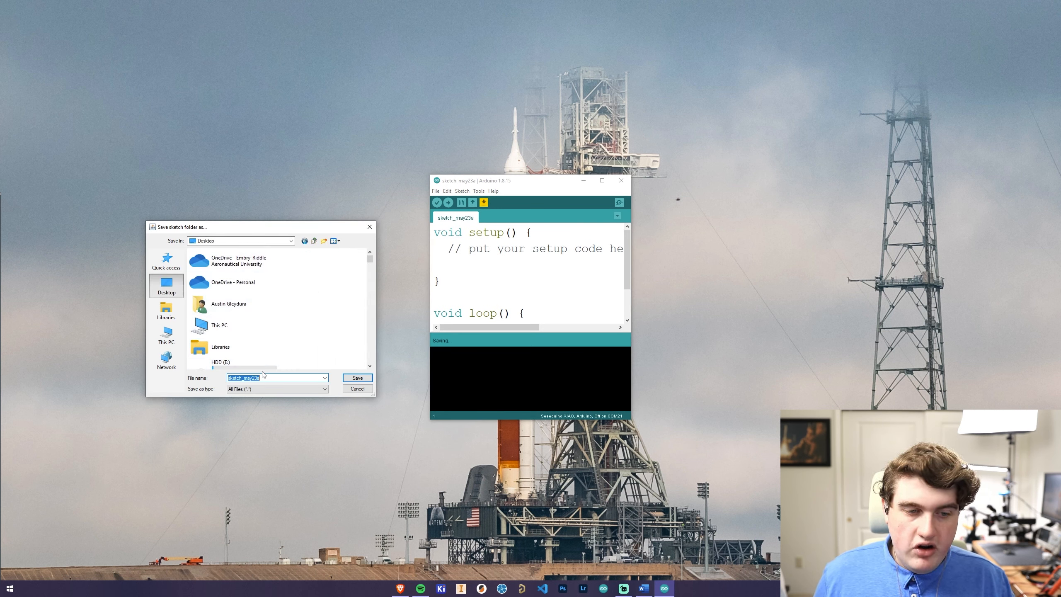
{"action": "type", "text": "bl"}
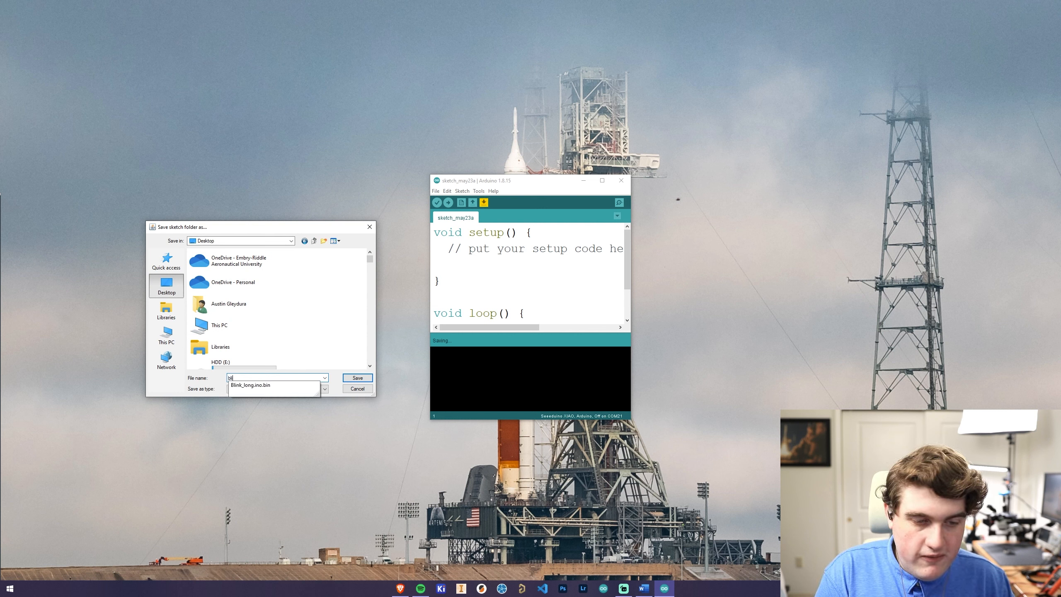
{"action": "type", "text": "blink"}
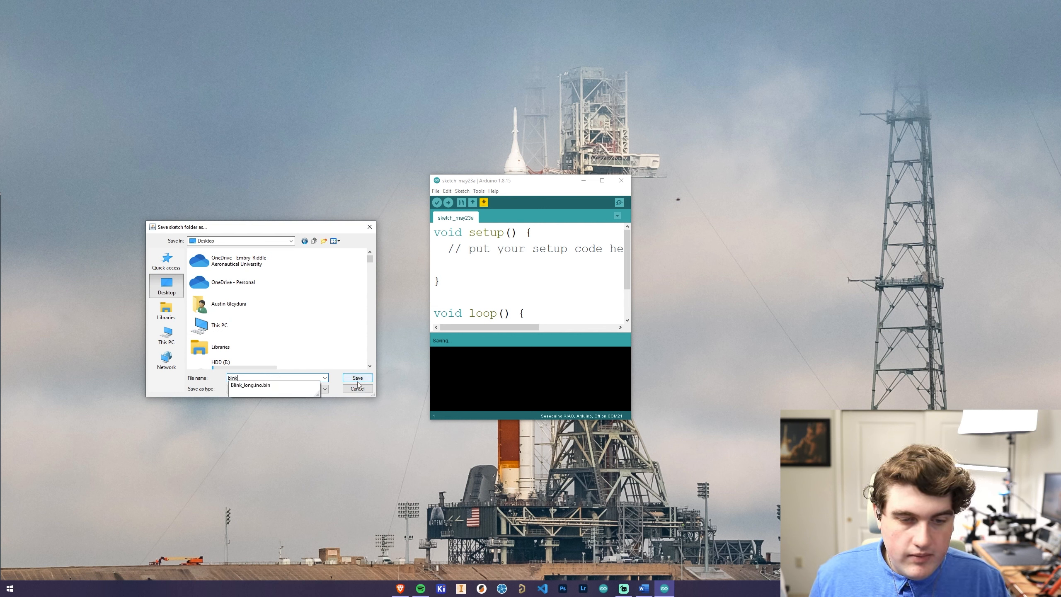
{"action": "left_click", "coordinate": [356, 378]}
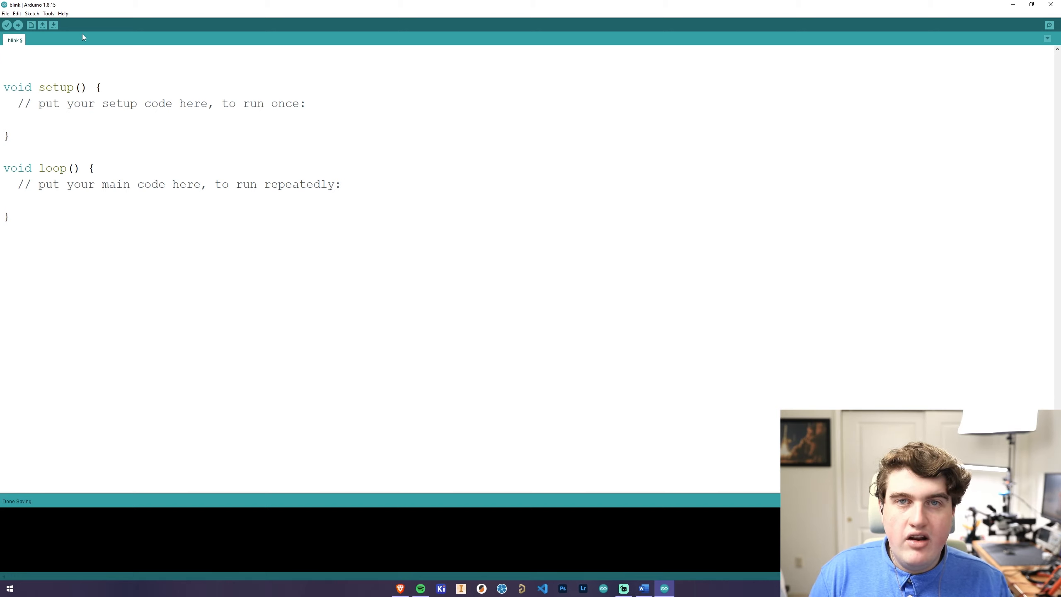
Add '#define LED 0' as the first line of the sketch
{"action": "type", "text": "#"}
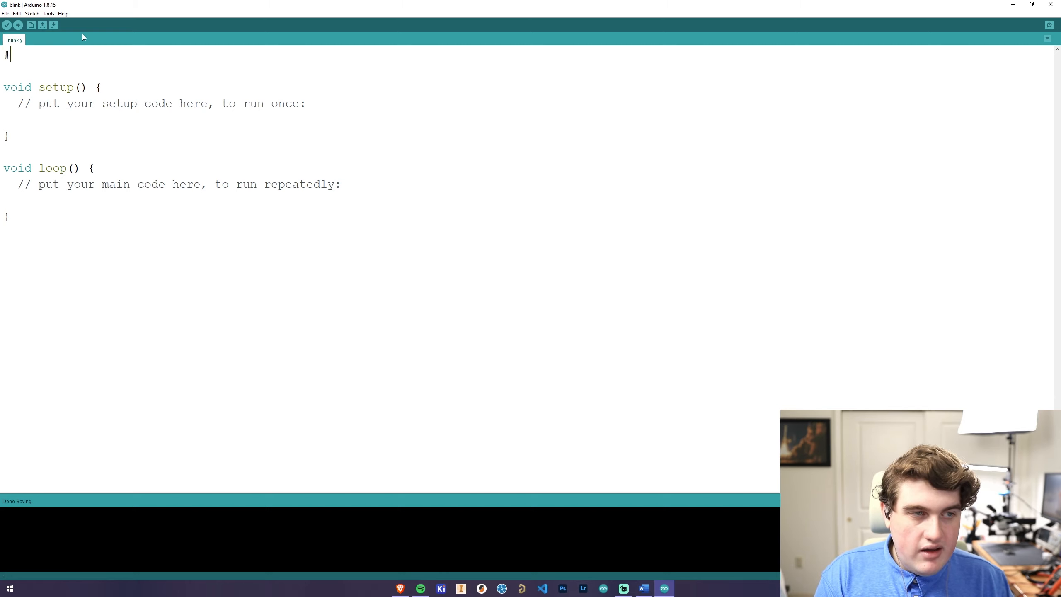
{"action": "type", "text": "dine"}
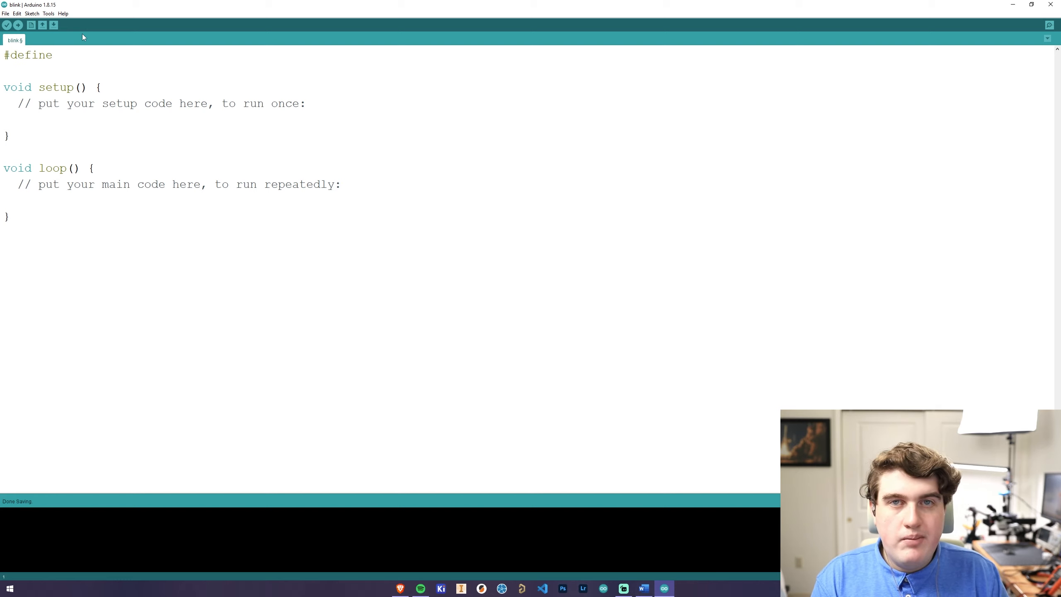
{"action": "type", "text": "L"}
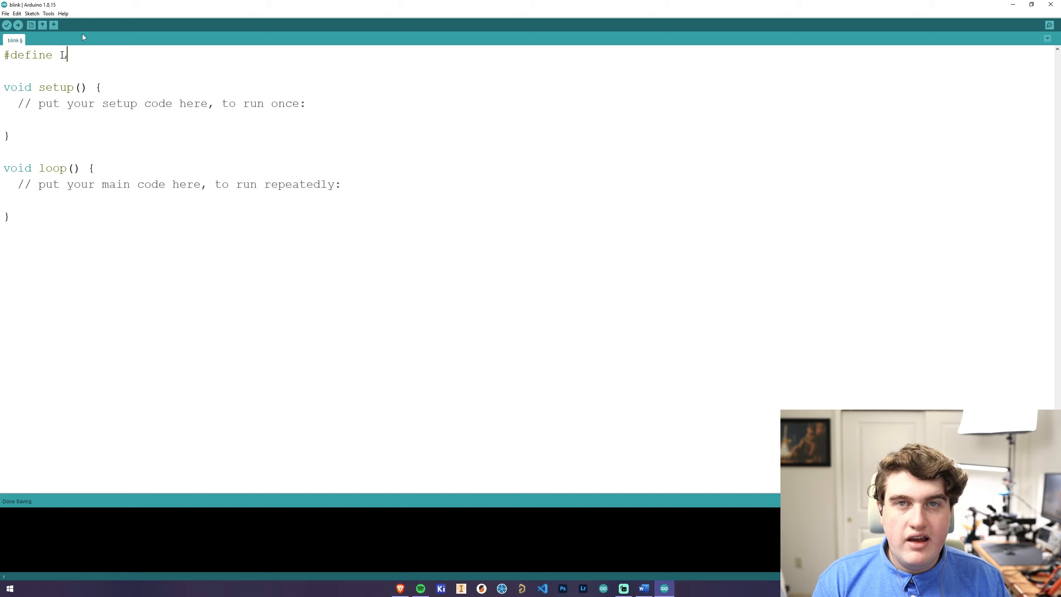
{"action": "type", "text": "ED"}
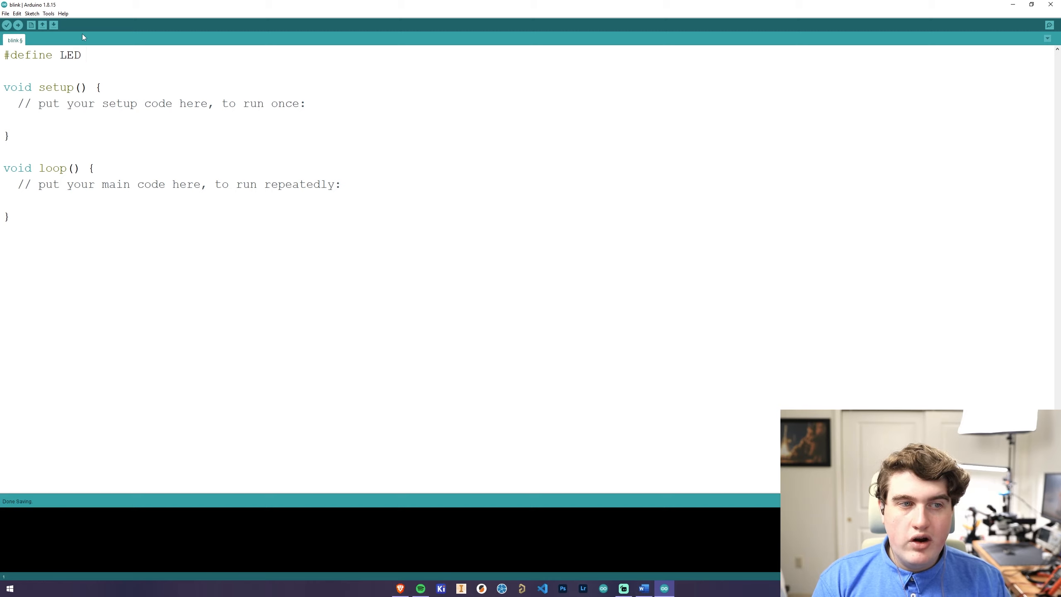
{"action": "type", "text": "0"}
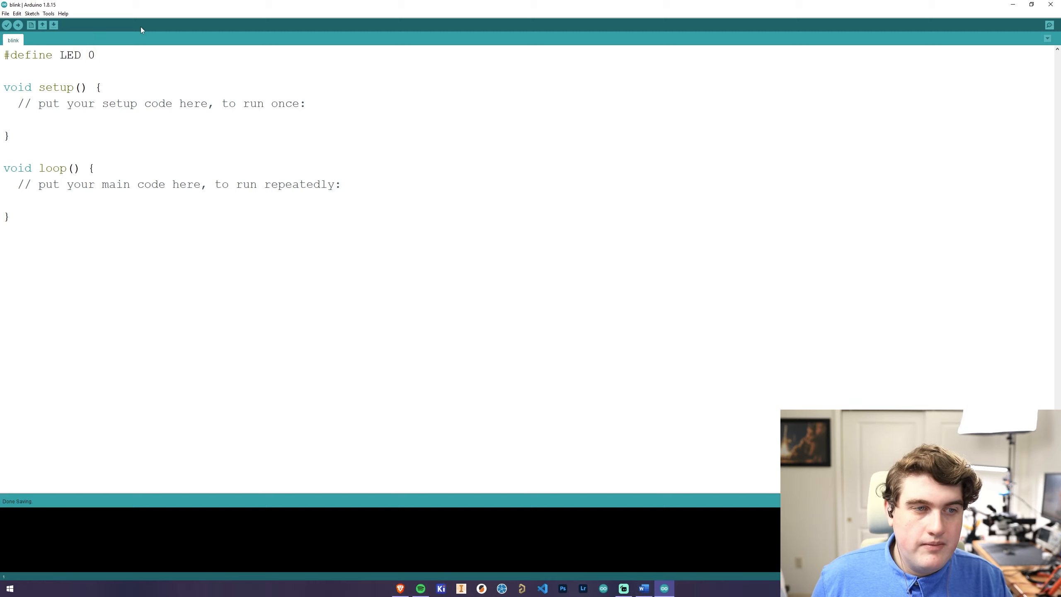
Replace the comment in setup() with 'pinMode(LED, OUTPUT);'
{"action": "triple_click", "coordinate": [155, 103]}
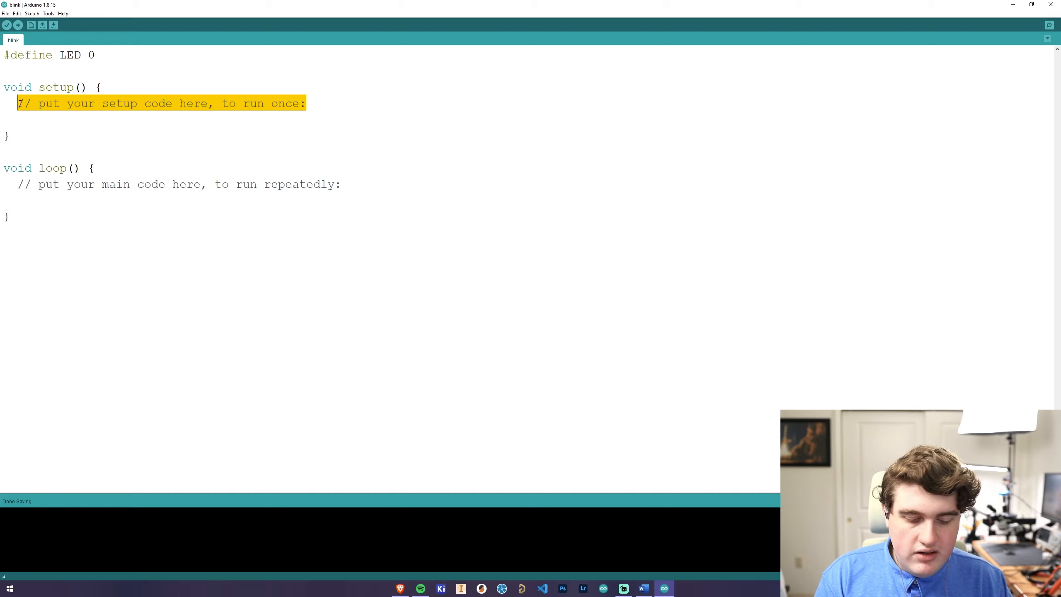
{"action": "type", "text": "pinM"}
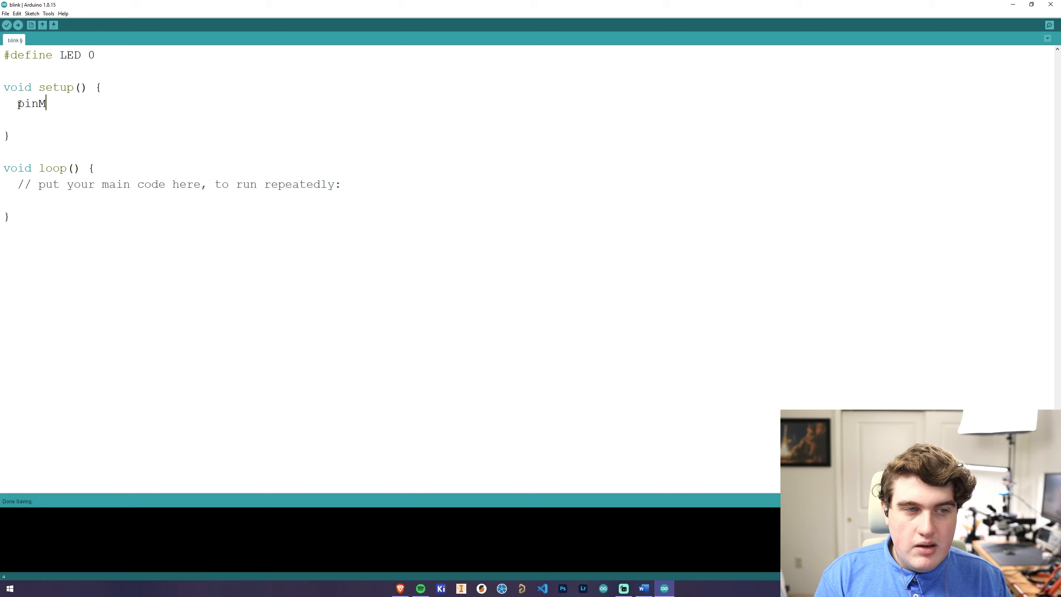
{"action": "type", "text": "ode("}
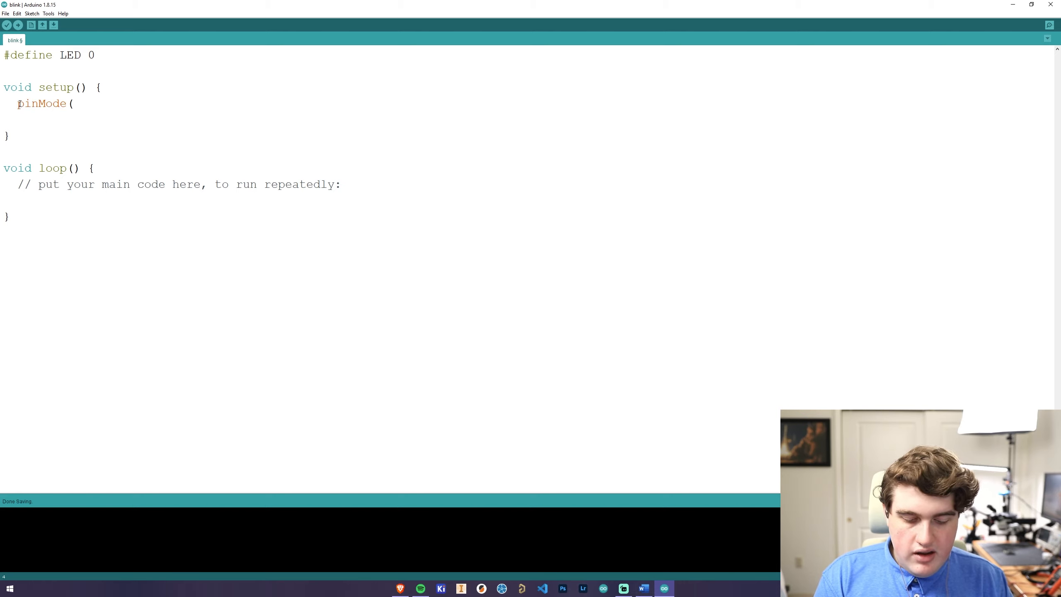
{"action": "type", "text": "L"}
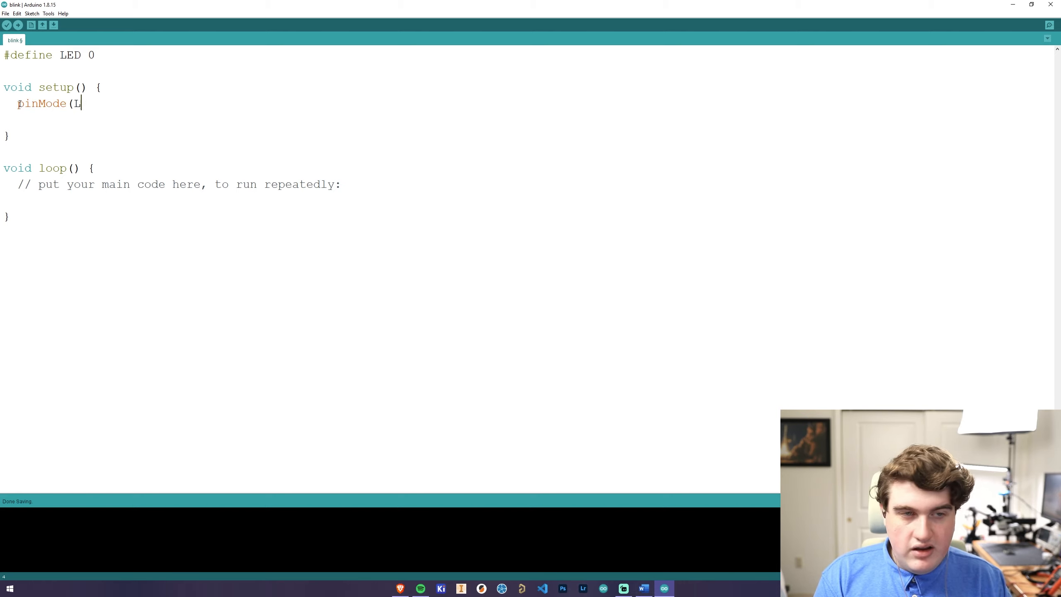
{"action": "type", "text": "ED"}
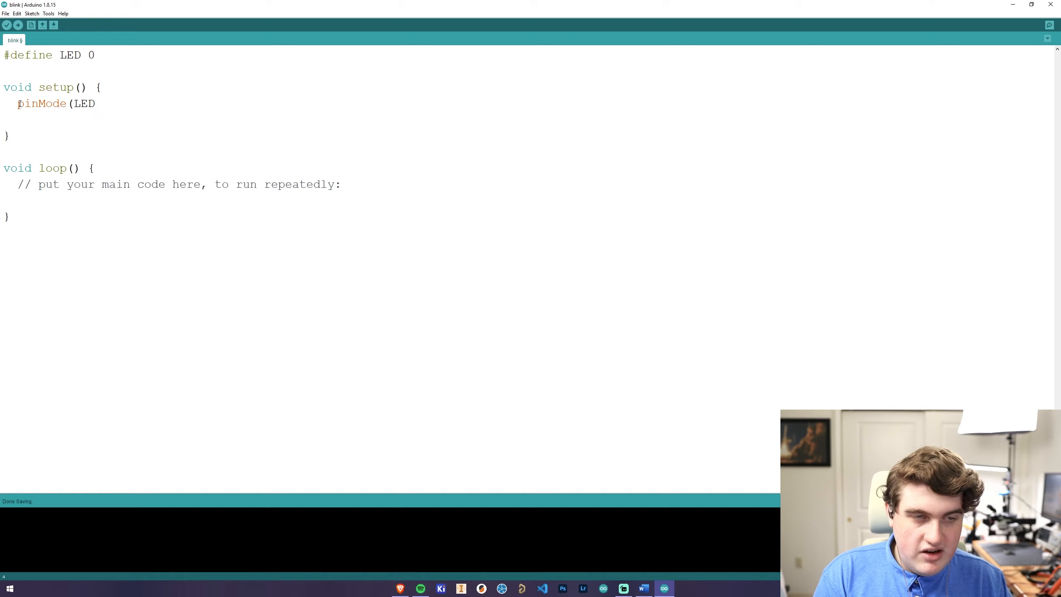
{"action": "type", "text": ", OU"}
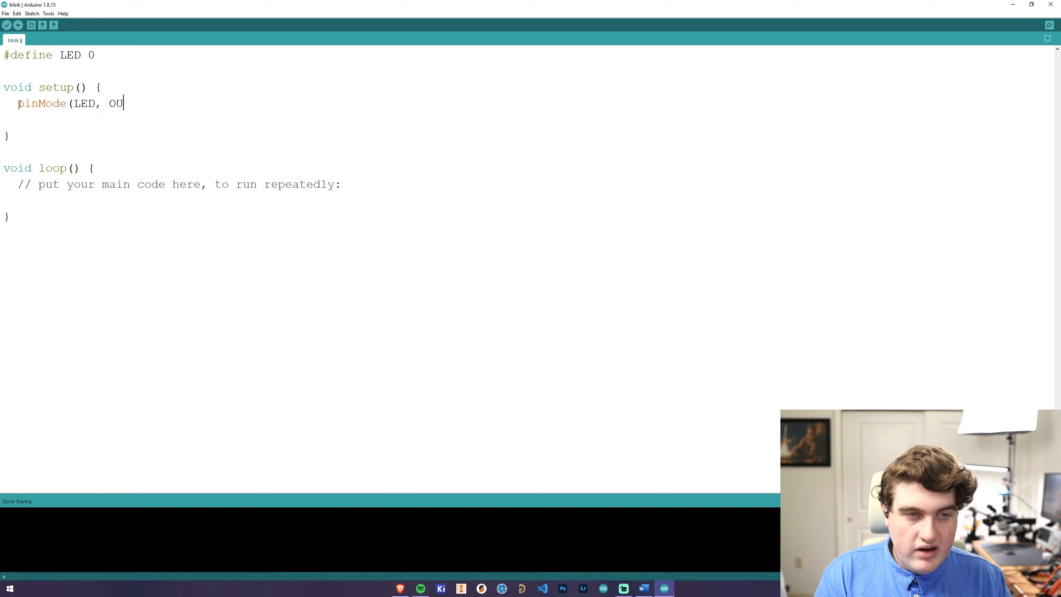
{"action": "type", "text": "TPUT)"}
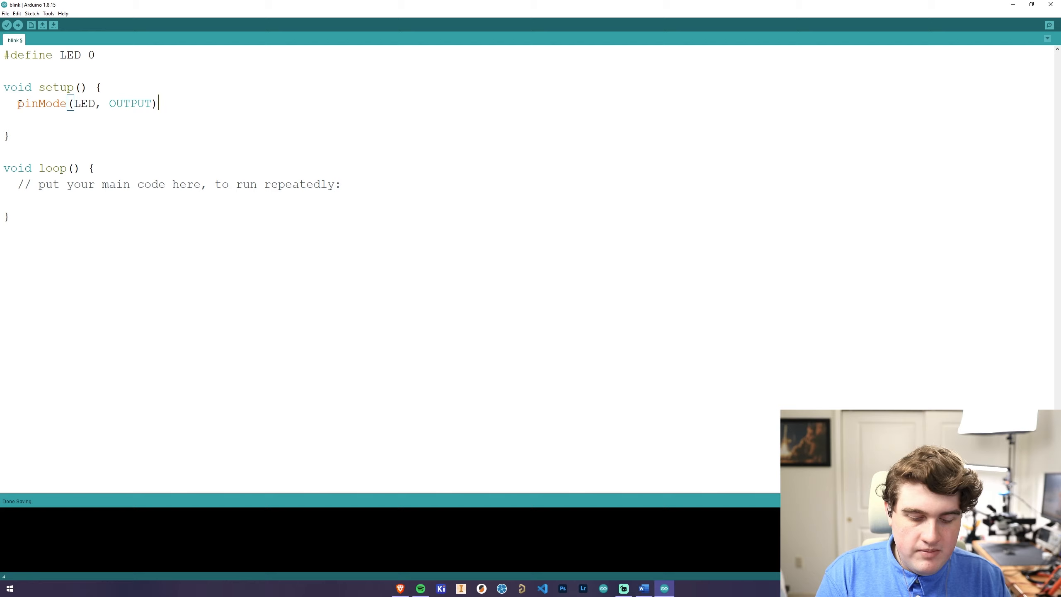
{"action": "type", "text": ";"}
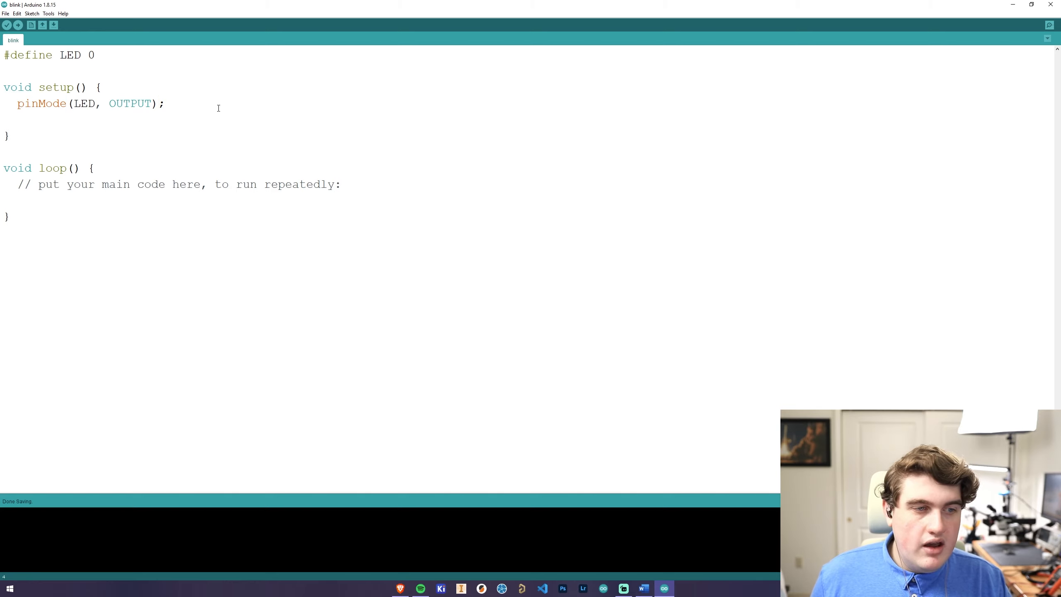
Delete the placeholder comment line inside loop()
{"action": "triple_click", "coordinate": [169, 184]}
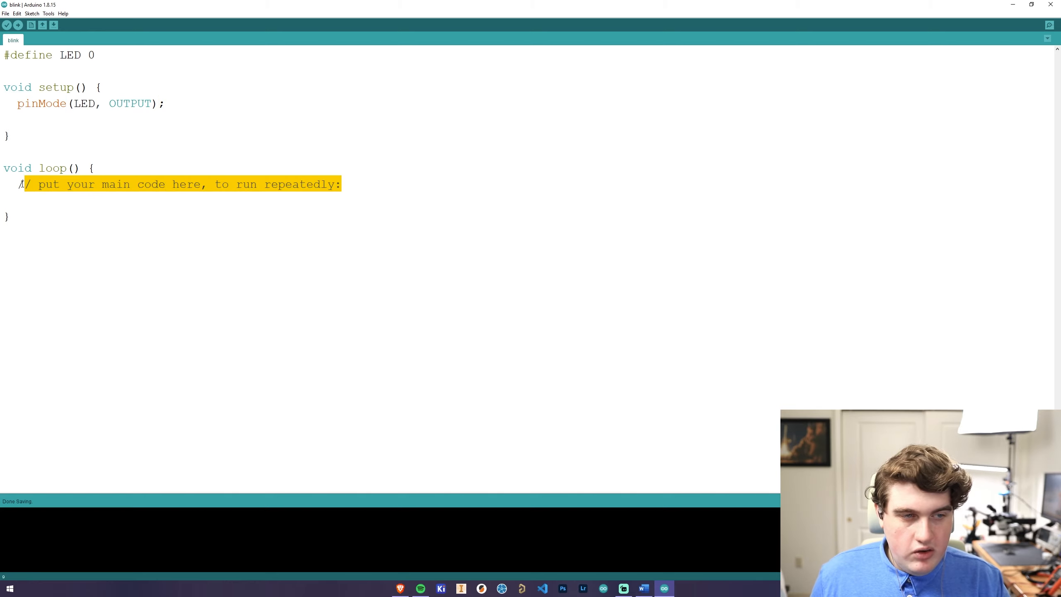
{"action": "key", "text": "Delete"}
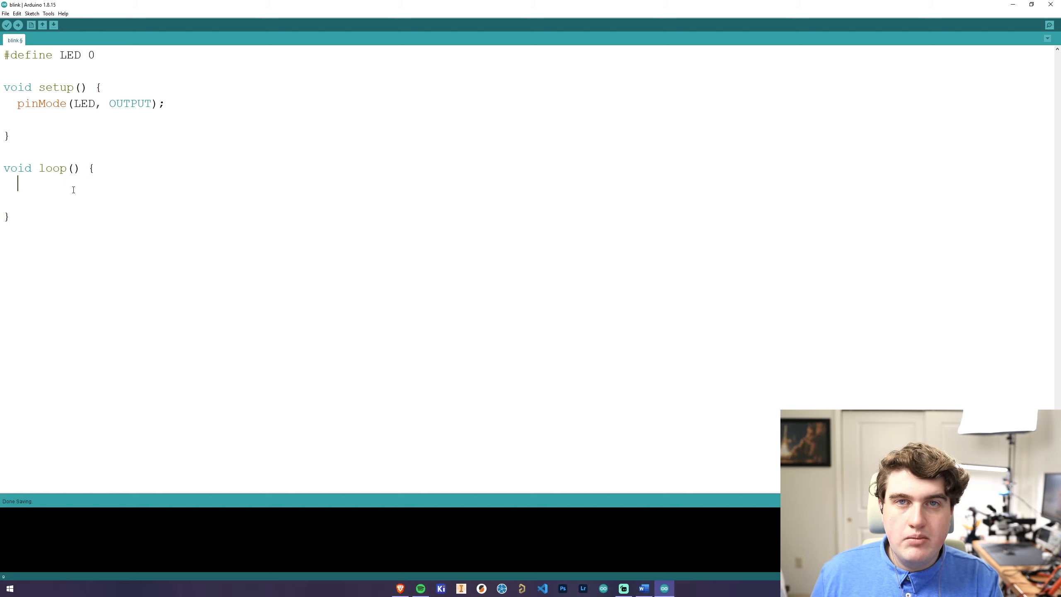
{"action": "mouse_move", "coordinate": [77, 184]}
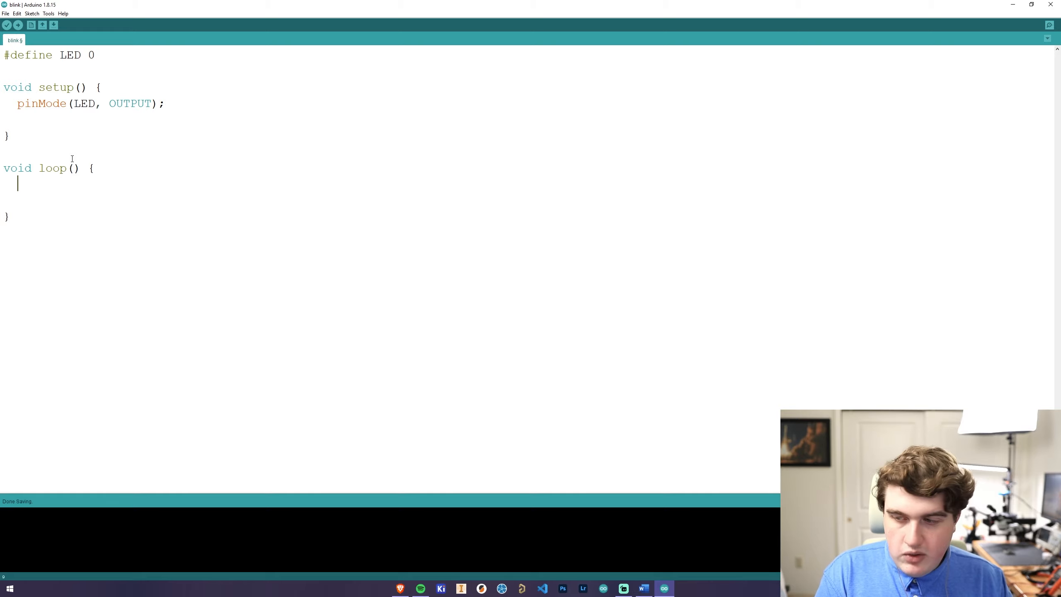
Write 'digitalWrite(LED, HIGH);' as the first line of loop()
{"action": "type", "text": "digitalW"}
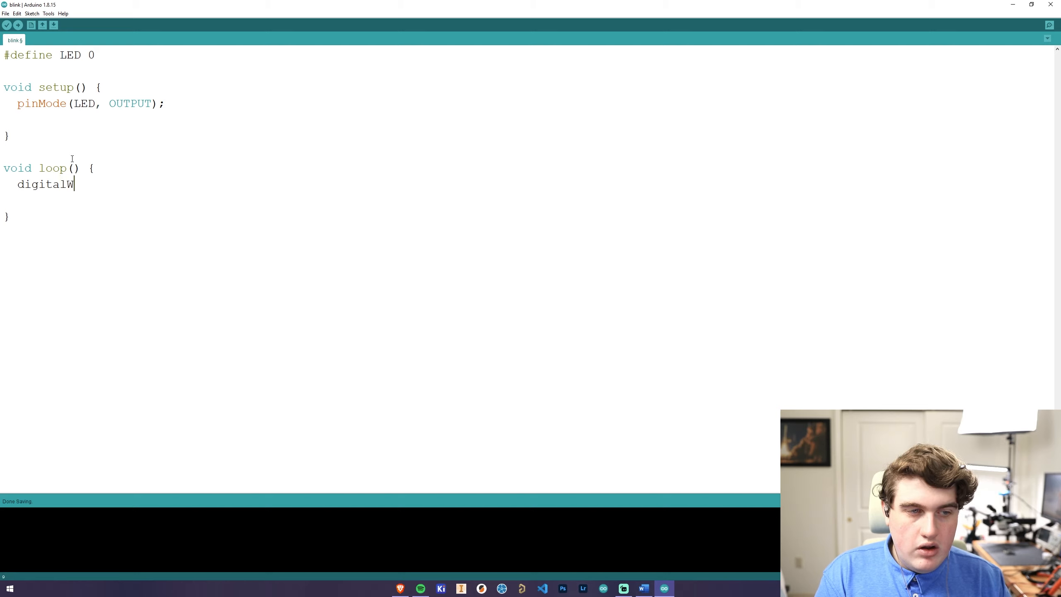
{"action": "type", "text": "rite("}
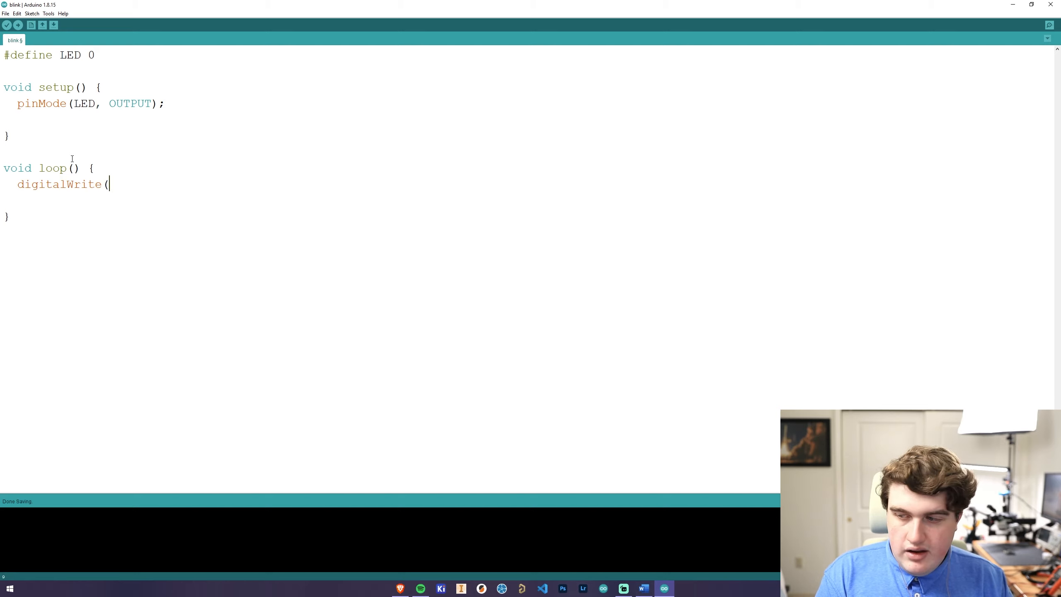
{"action": "type", "text": "LED,"}
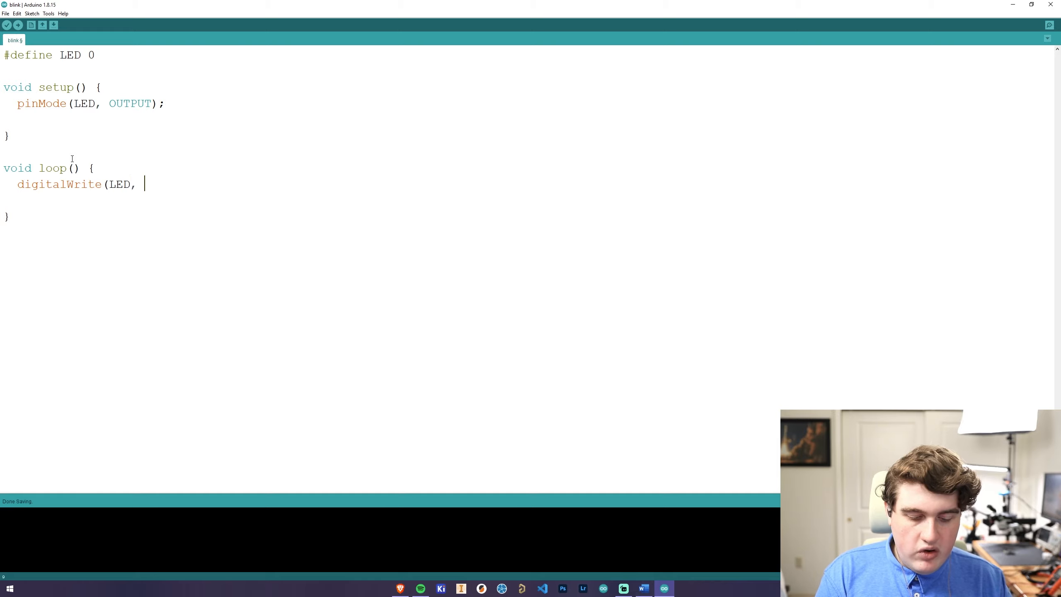
{"action": "type", "text": "HI"}
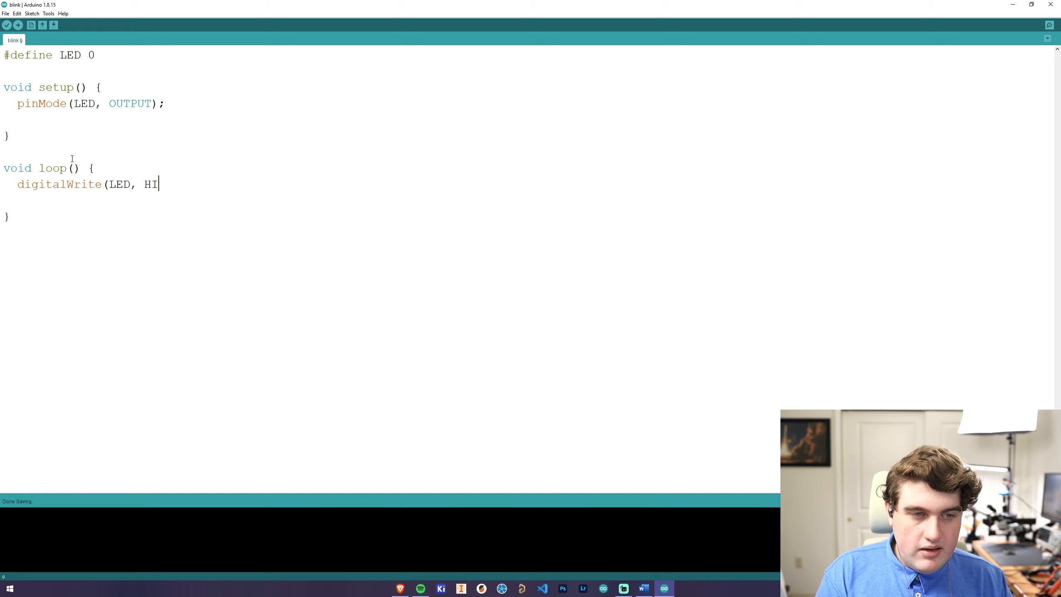
{"action": "type", "text": "GH)"}
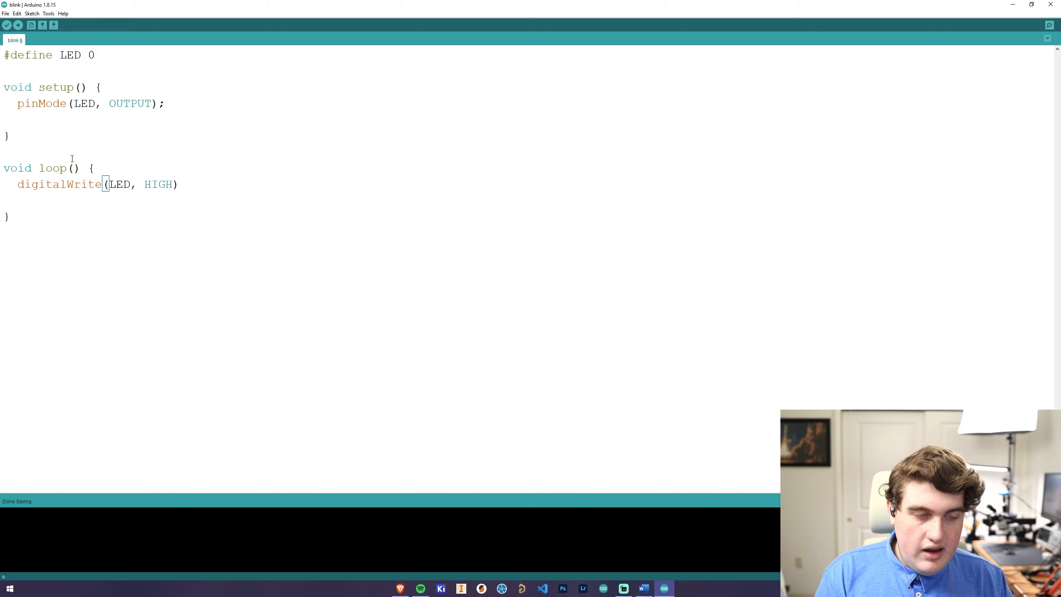
{"action": "type", "text": ";"}
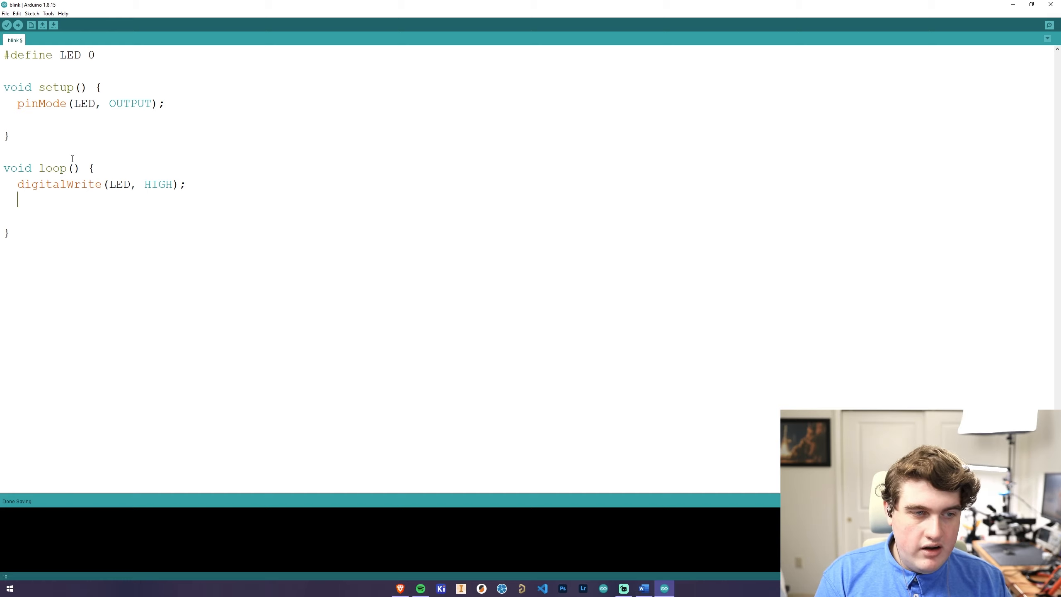
Follow it with 'delay(100);' and 'digitalWrite(LED, LOW);'
{"action": "type", "text": "delay"}
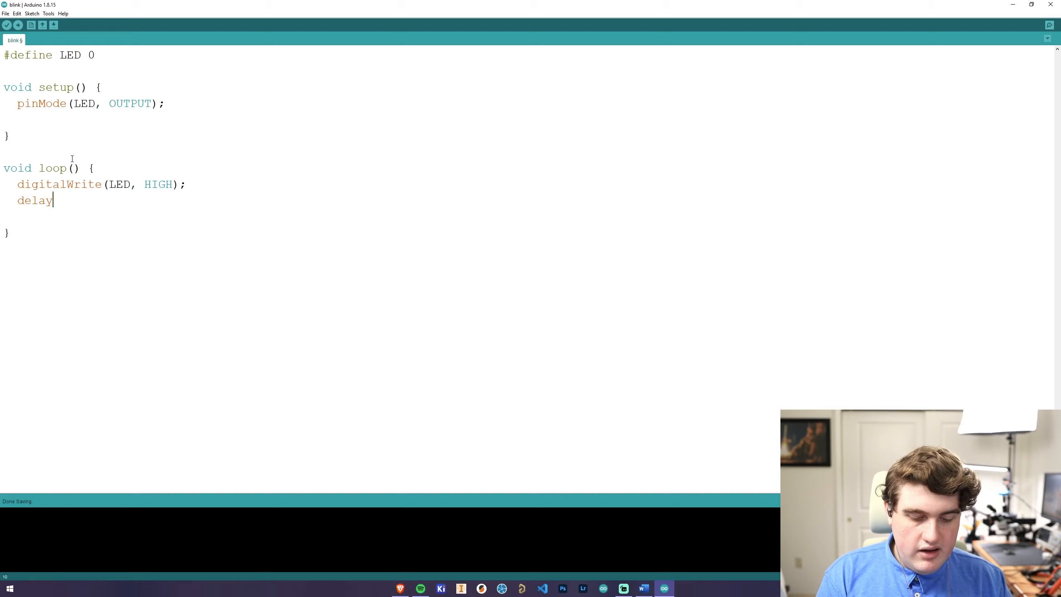
{"action": "type", "text": "(100);"}
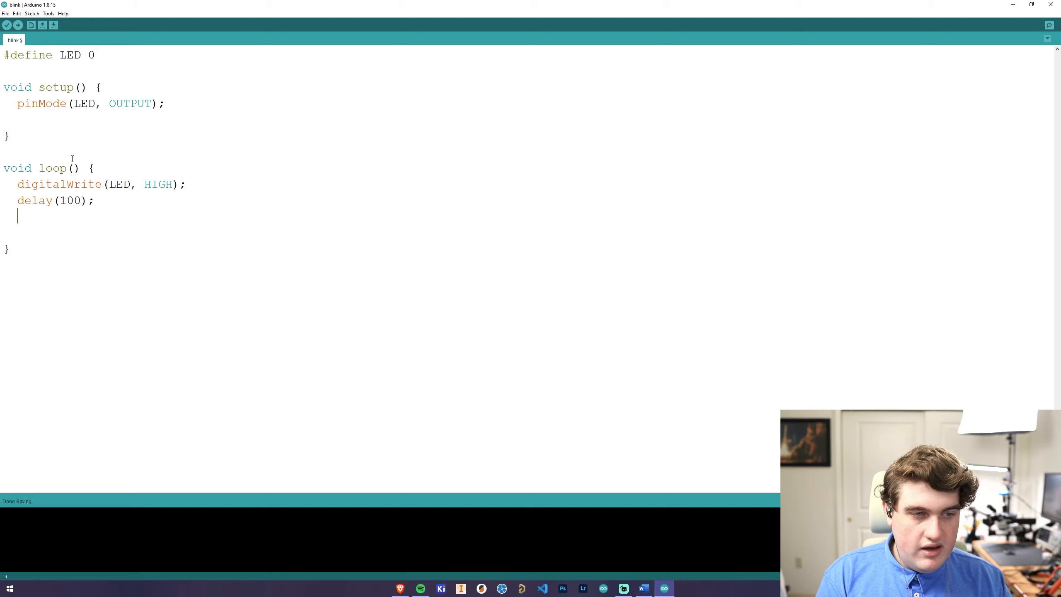
{"action": "type", "text": "digitalWr"}
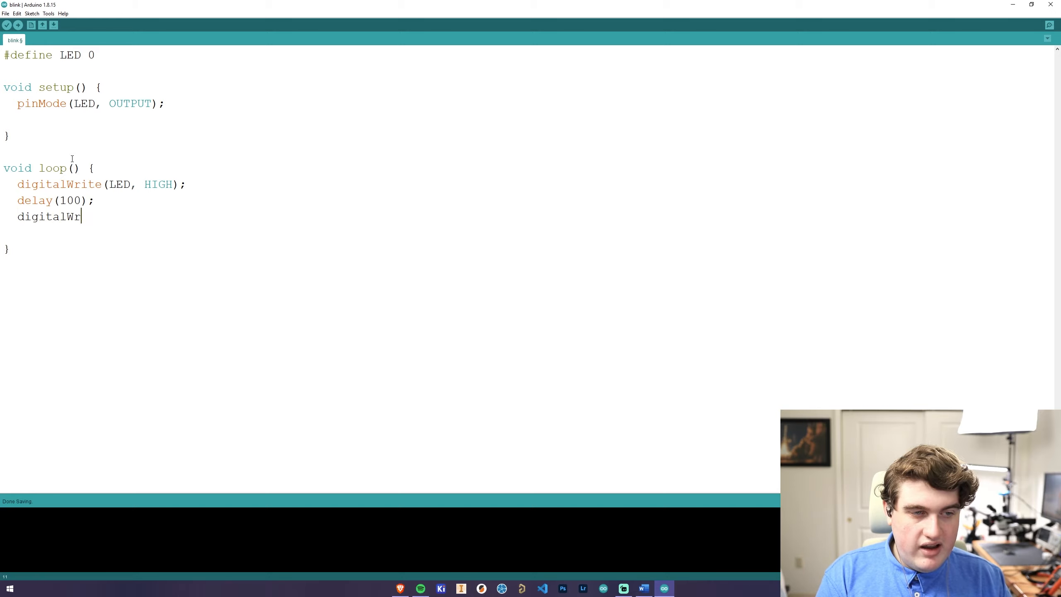
{"action": "type", "text": "ite(LED,"}
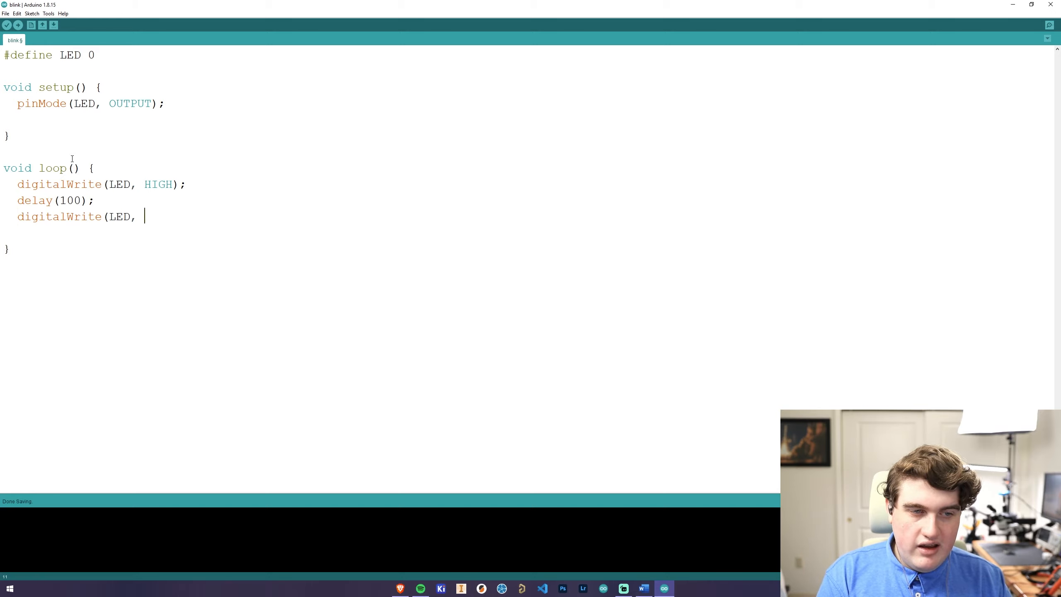
{"action": "type", "text": "LOW)"}
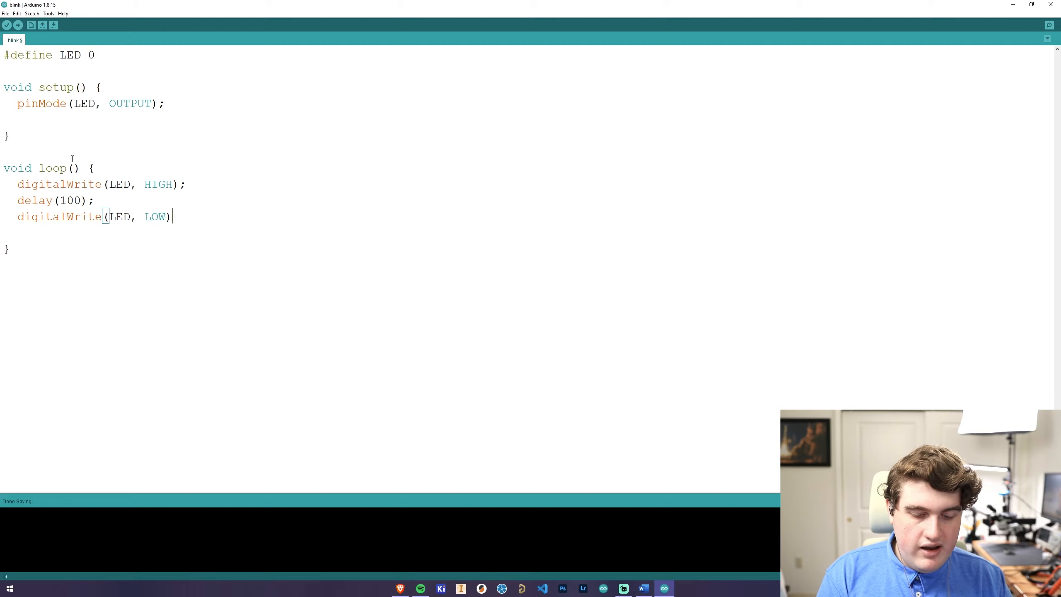
{"action": "type", "text": ";"}
{"action": "type", "text": "delay(1"}
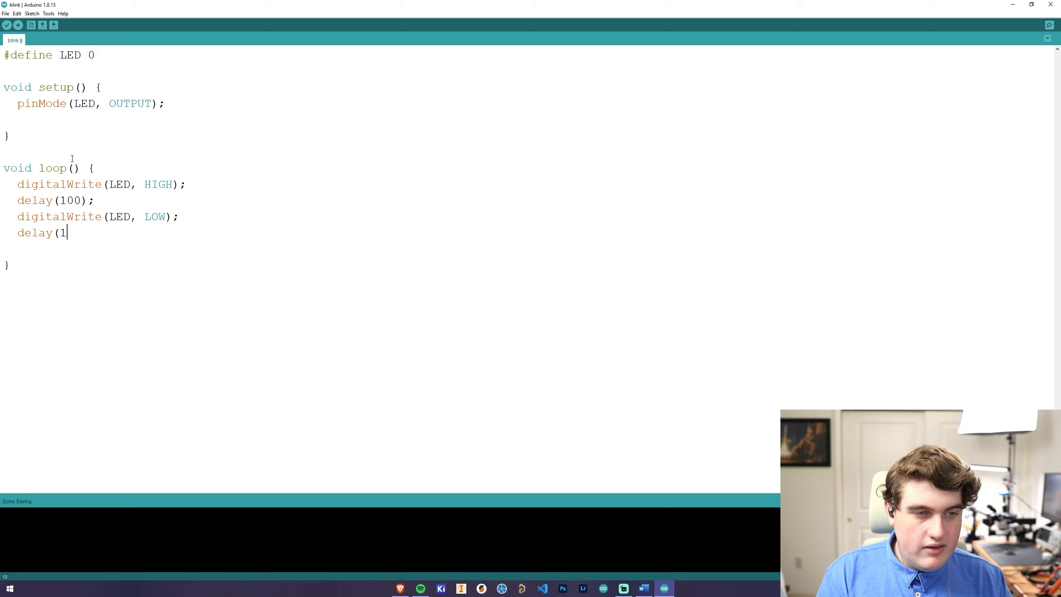
Complete 'delay(100);' and add 'digitalWrite(LED, HIGH);' for the second pulse
{"action": "type", "text": "00);"}
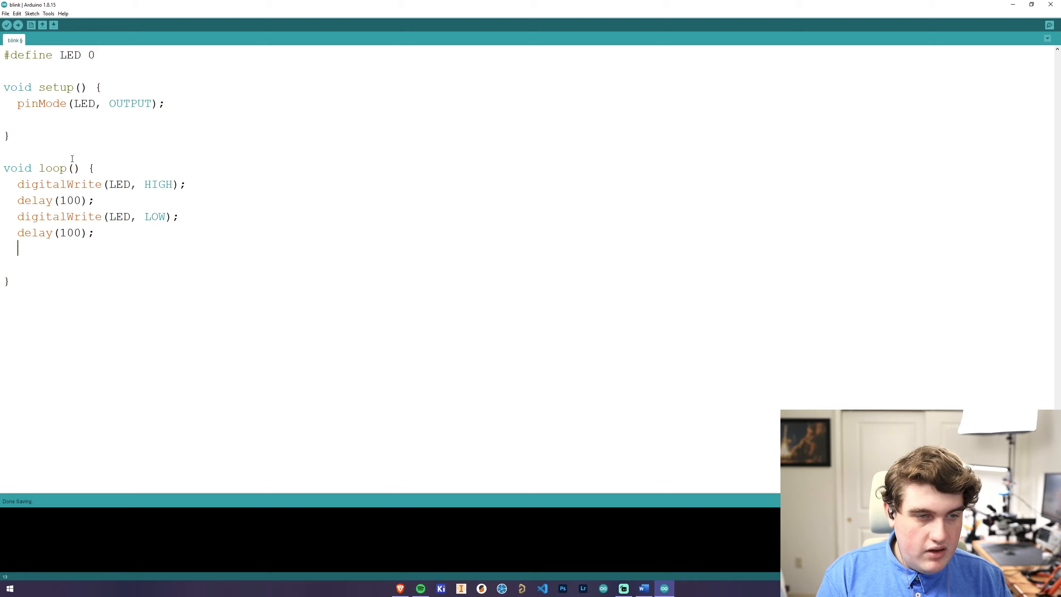
{"action": "type", "text": "digtalWrite("}
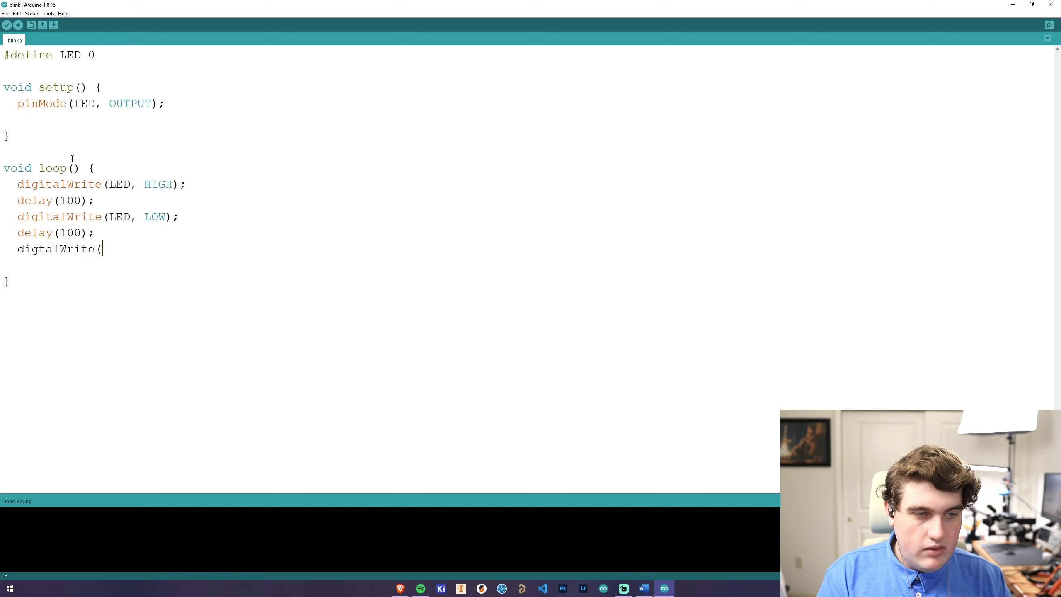
{"action": "key", "text": "backspace"}
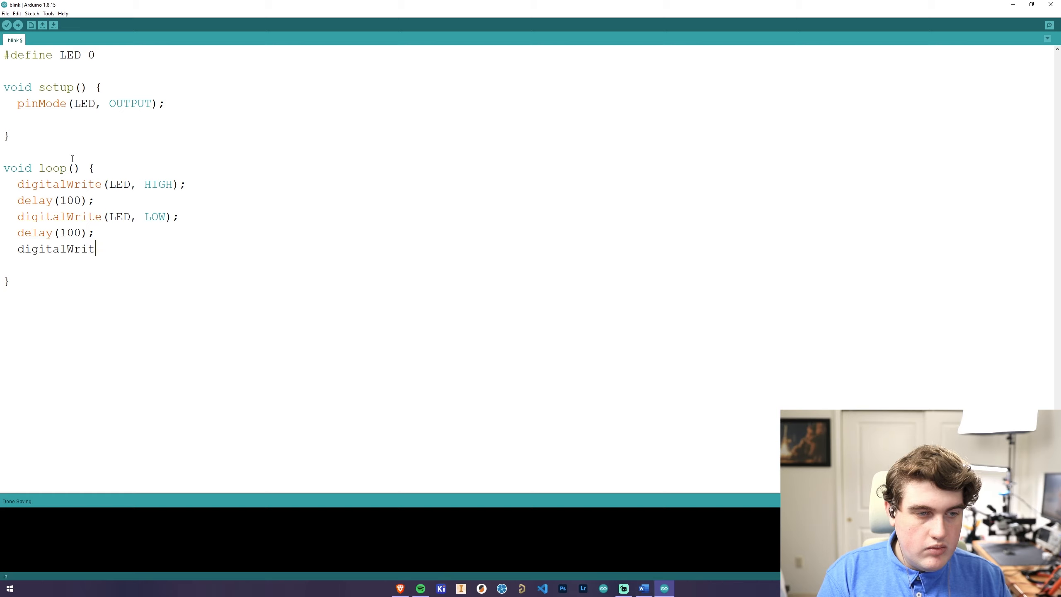
{"action": "type", "text": "e(LED,"}
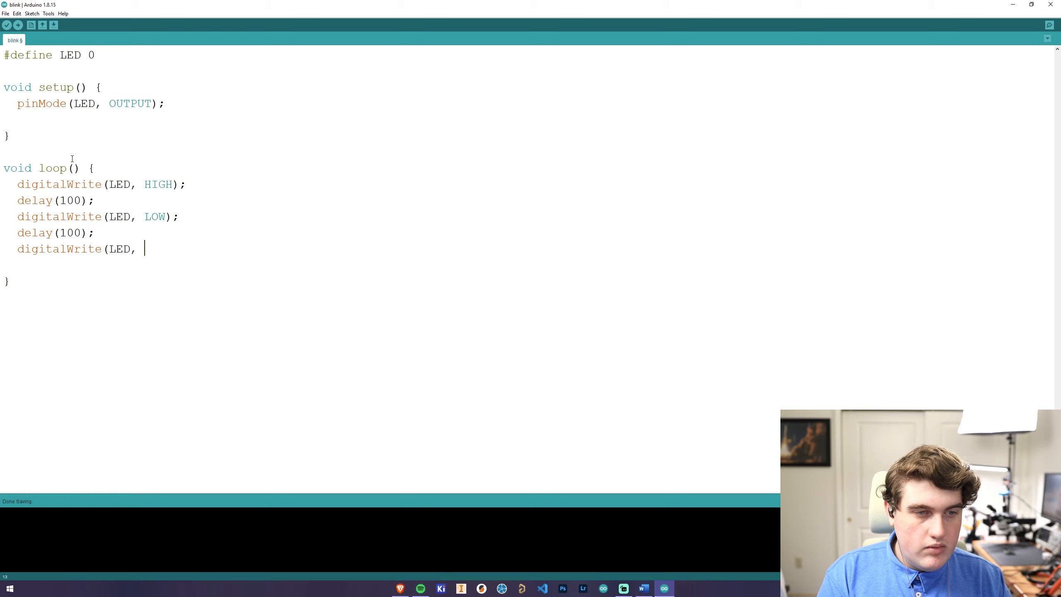
{"action": "type", "text": "HIGH);"}
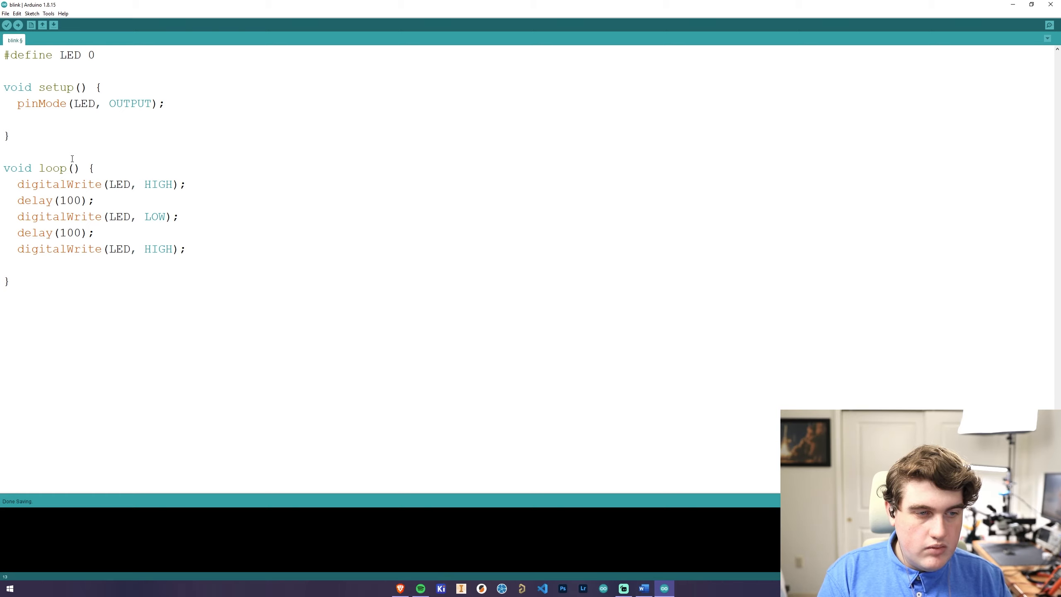
Add 'delay(100);', 'digitalWrite(LED, LOW);' and a closing 'delay(500);'
{"action": "type", "text": "d"}
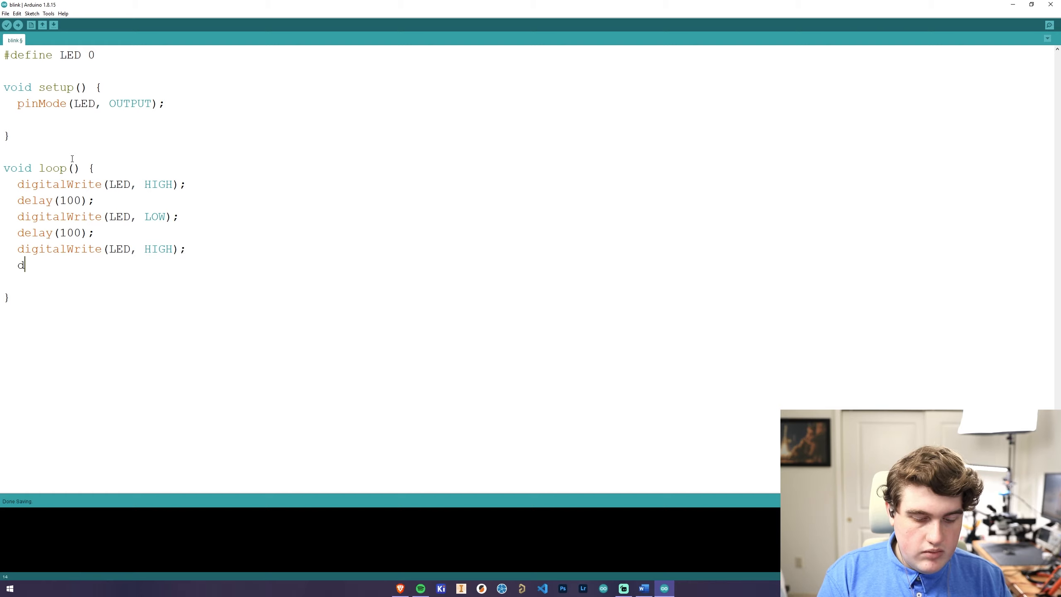
{"action": "type", "text": "elay("}
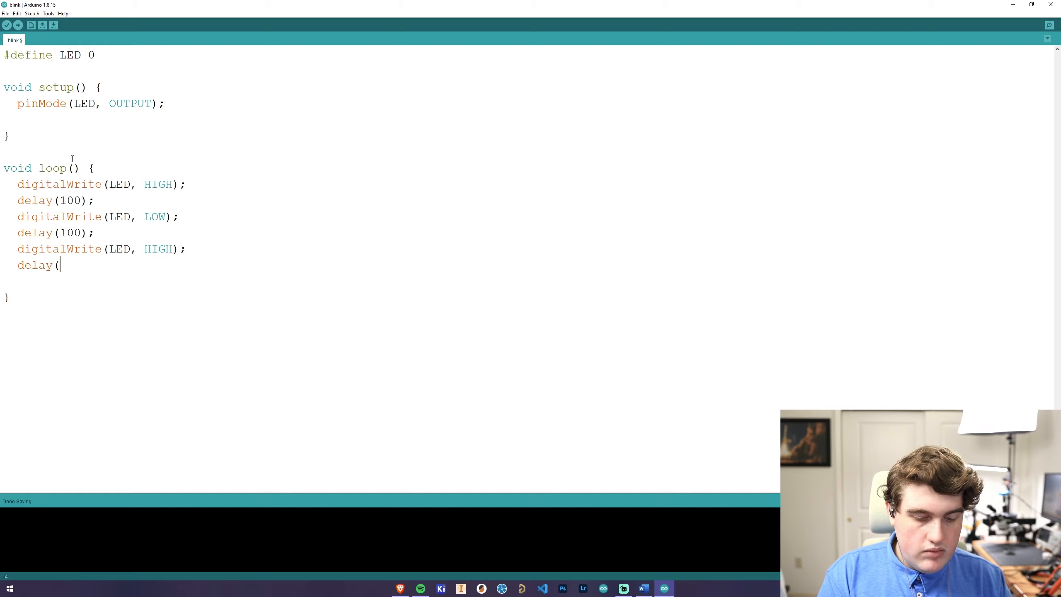
{"action": "type", "text": "100);"}
{"action": "type", "text": "digitalWrite("}
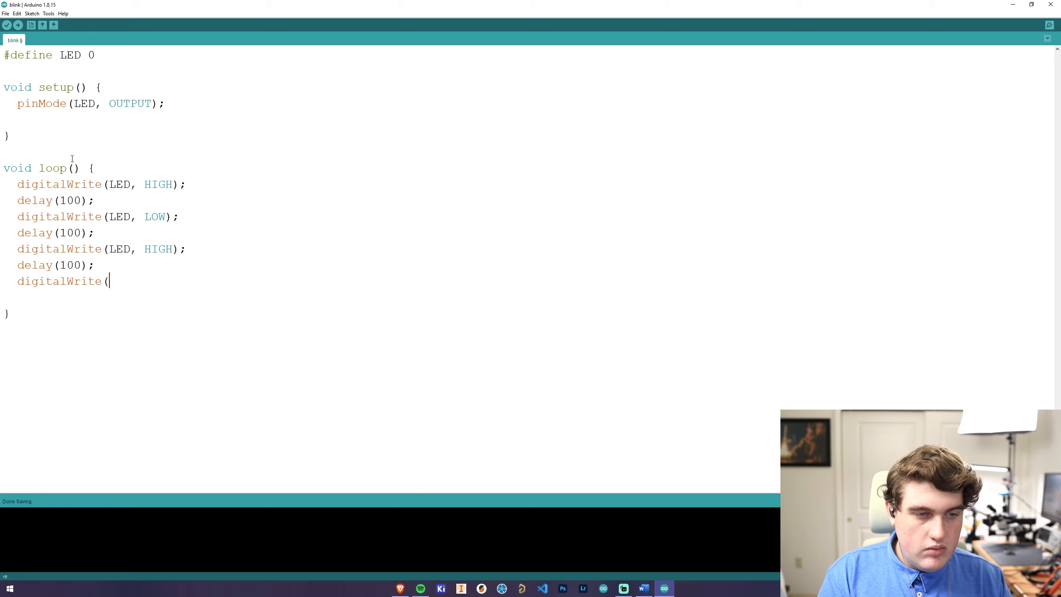
{"action": "type", "text": "LED"}
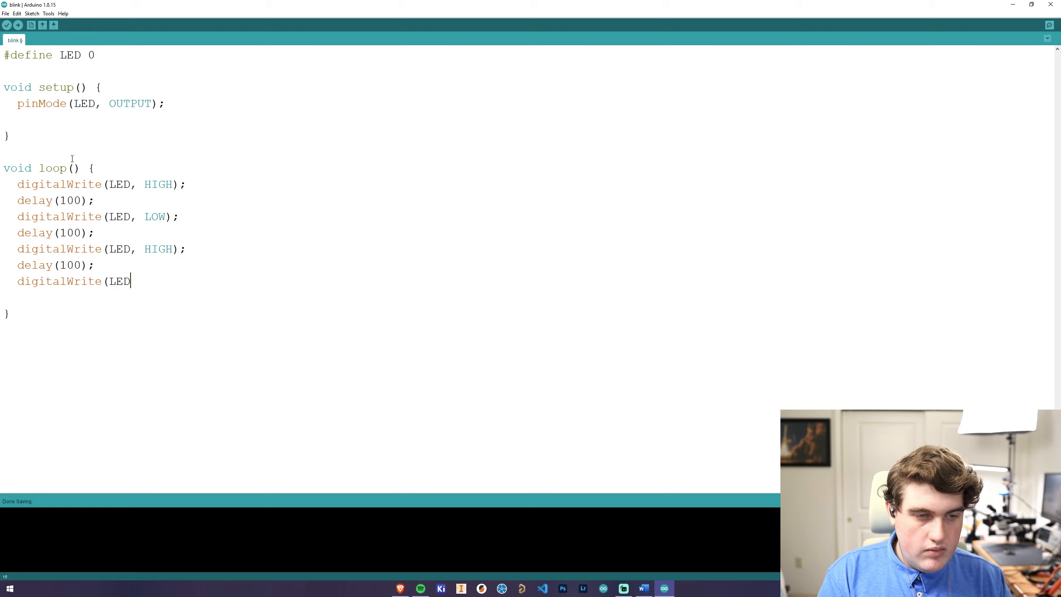
{"action": "type", "text": ", H"}
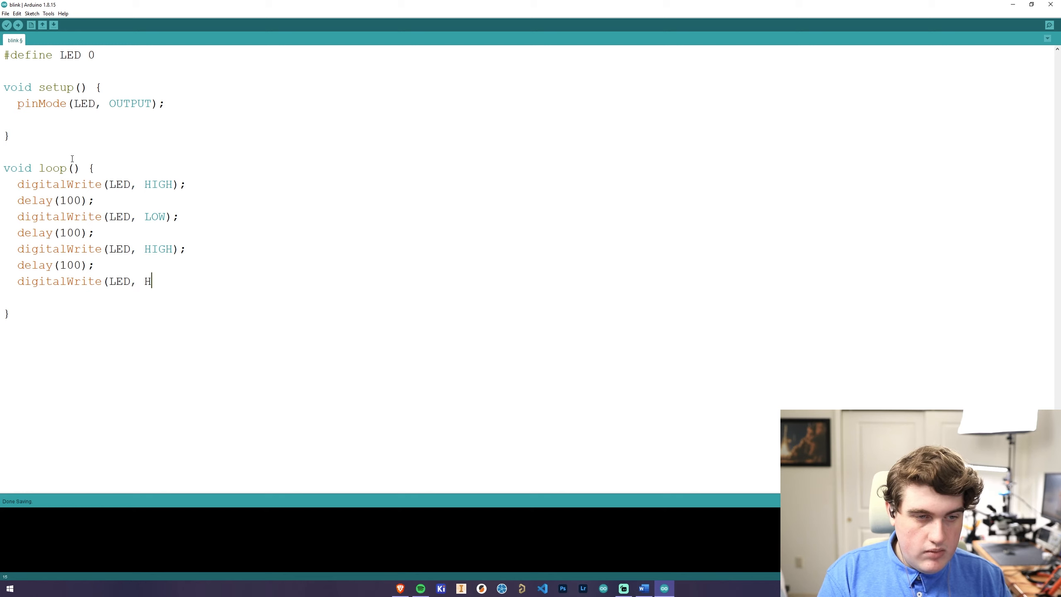
{"action": "type", "text": "LOW);"}
{"action": "left_click", "coordinate": [398, 297]}
{"action": "type", "text": "d"}
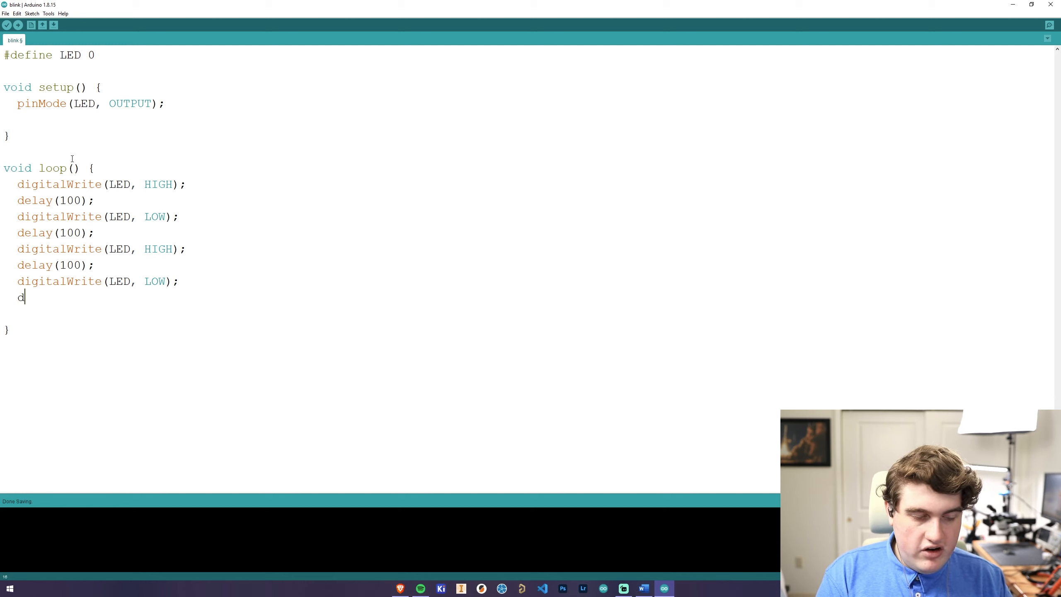
{"action": "type", "text": "elay(500"}
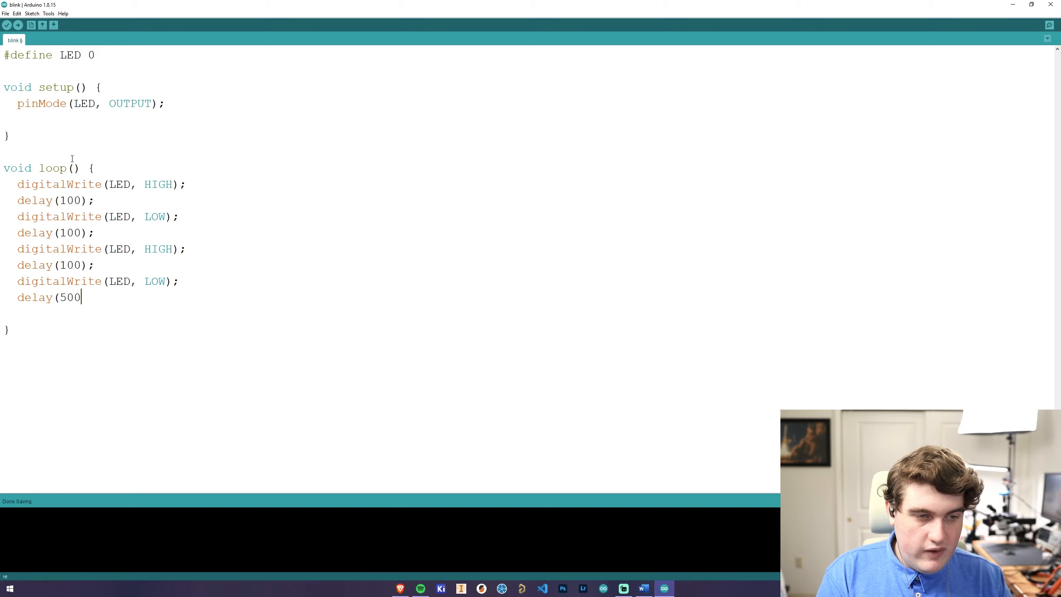
{"action": "type", "text": ");"}
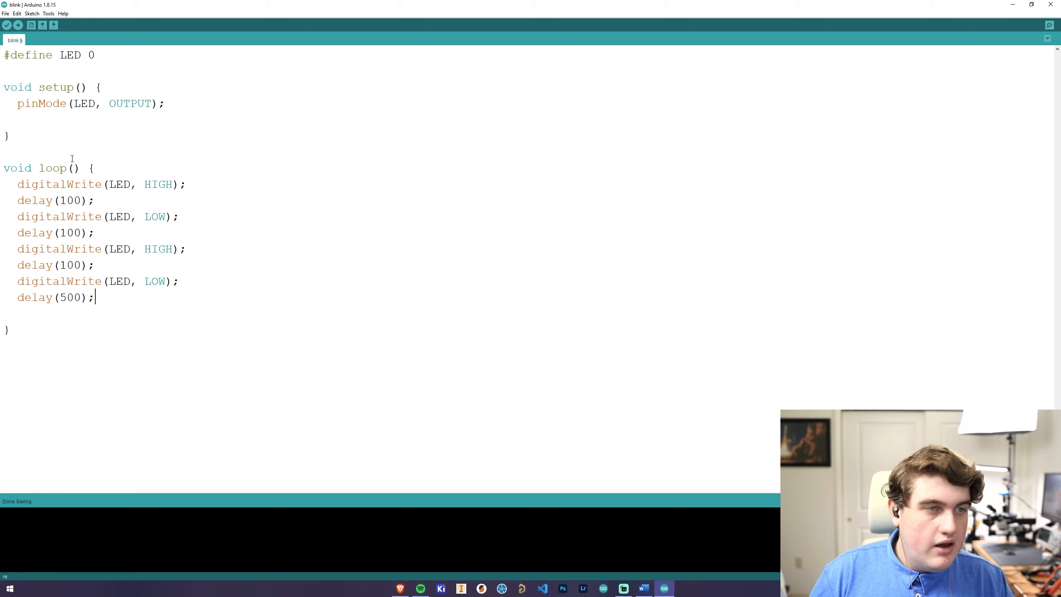
Verify the sketch, which compiles to 34132 bytes (13%) of program storage
{"action": "left_click", "coordinate": [16, 13]}
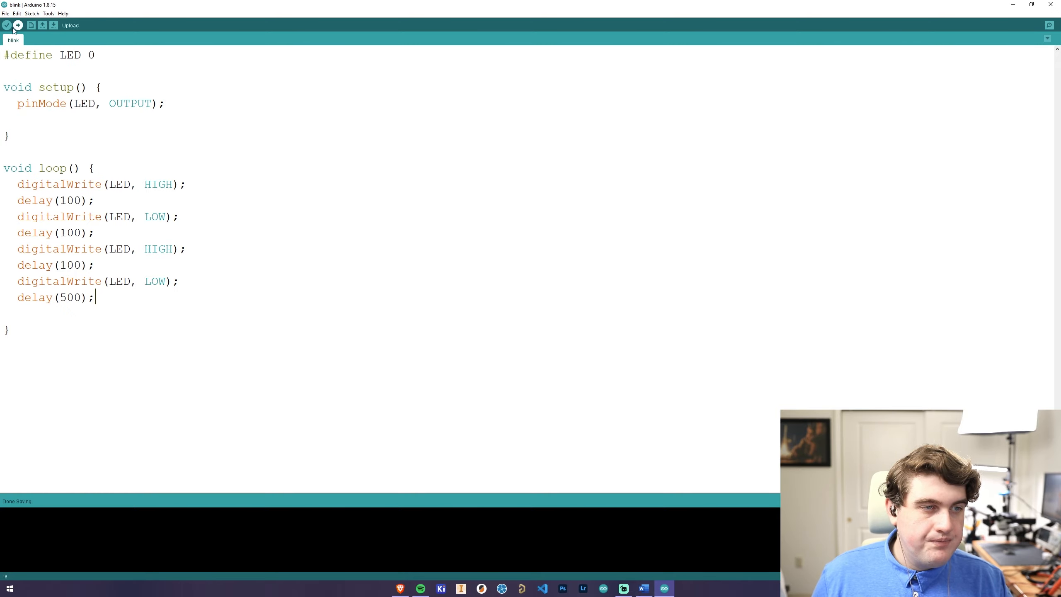
{"action": "left_click", "coordinate": [6, 24]}
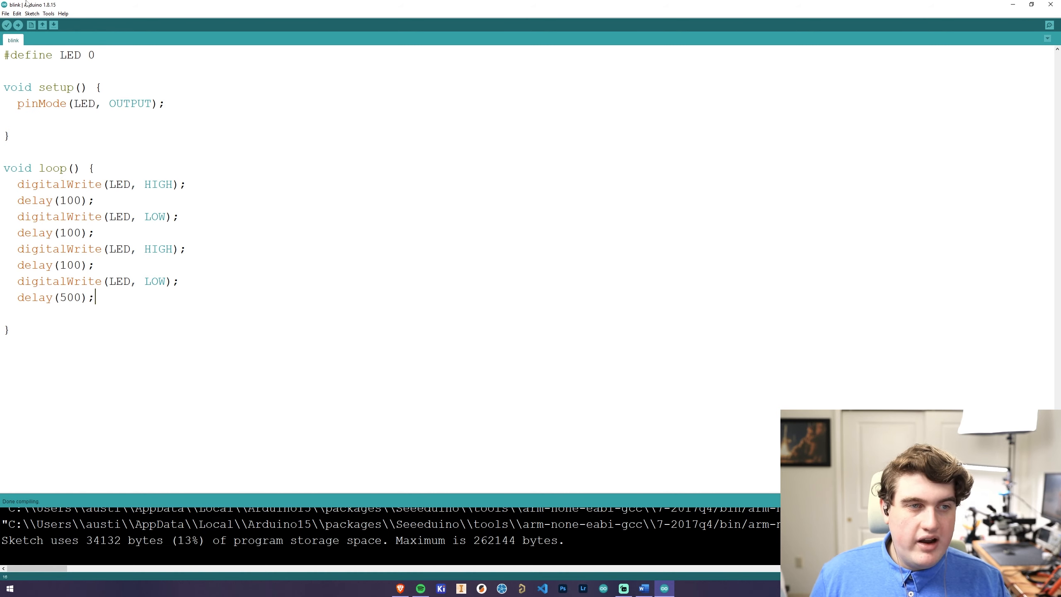
Set the port to COM21 (Seeeduino XIAO) and start uploading the sketch
{"action": "left_click", "coordinate": [48, 12]}
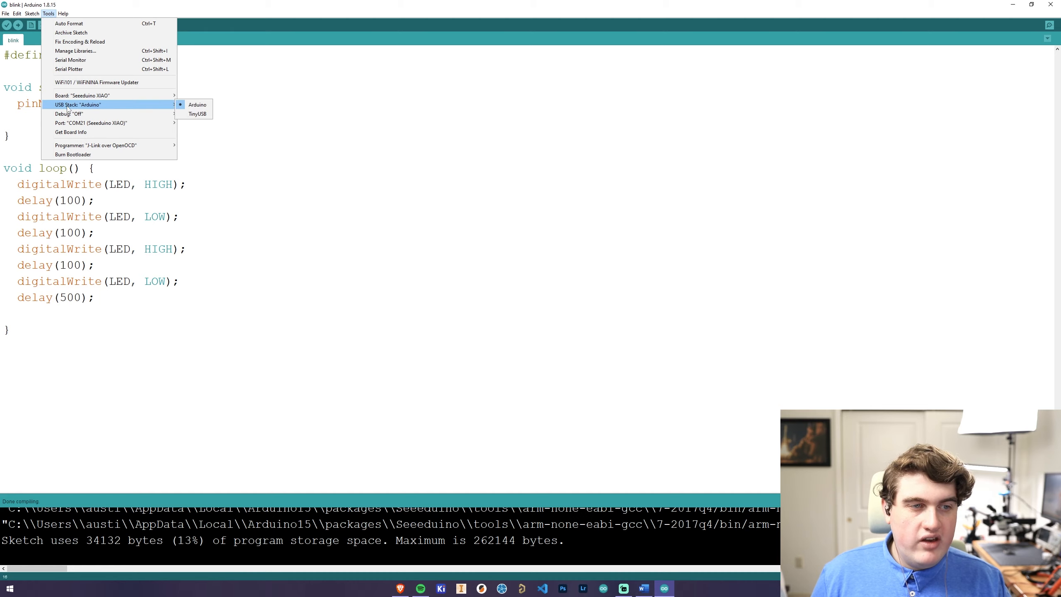
{"action": "mouse_move", "coordinate": [81, 95]}
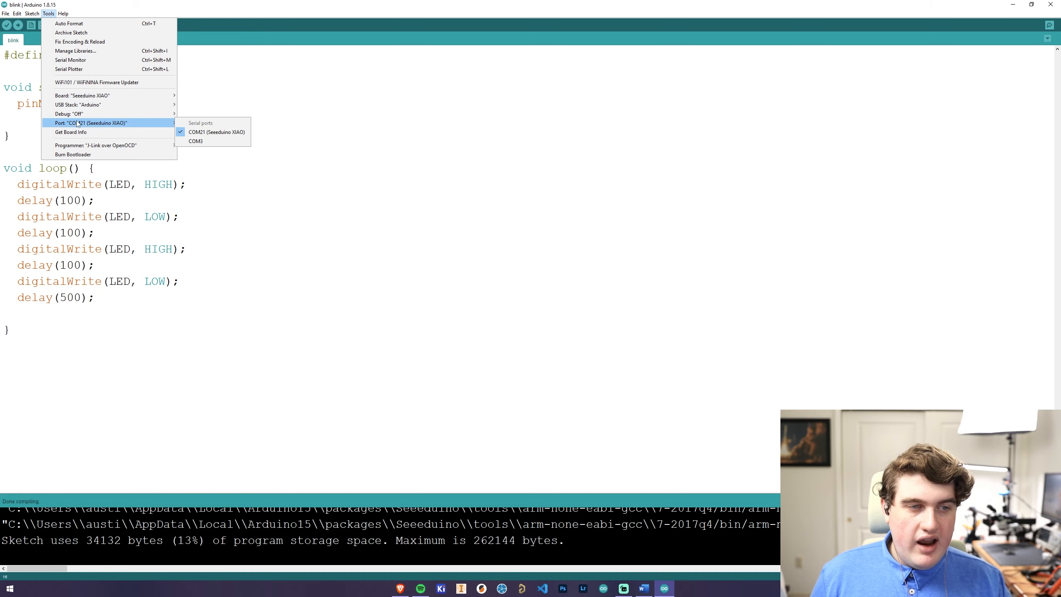
{"action": "mouse_move", "coordinate": [216, 132]}
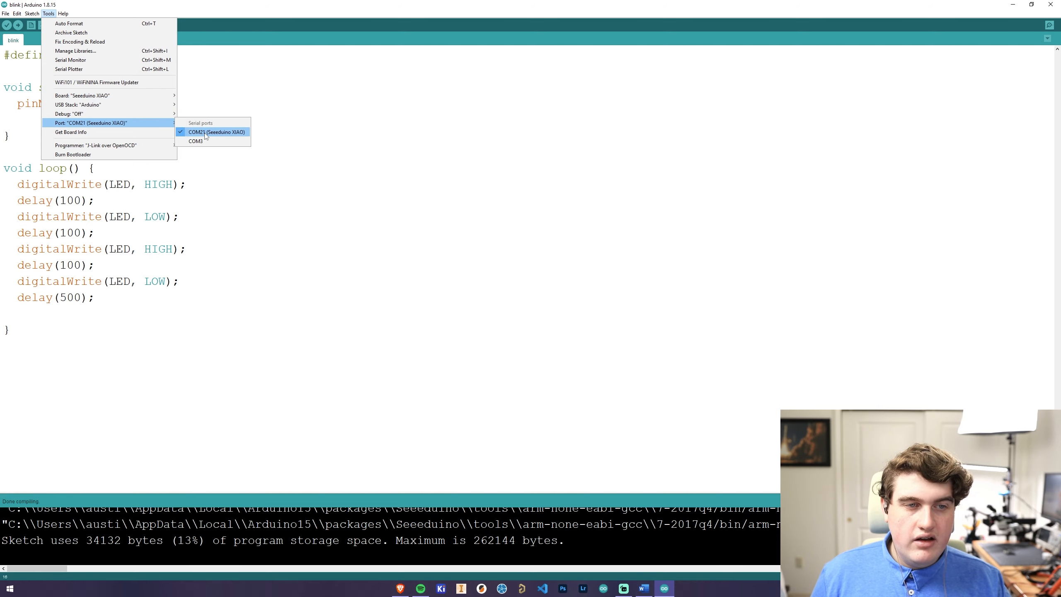
{"action": "left_click", "coordinate": [217, 132]}
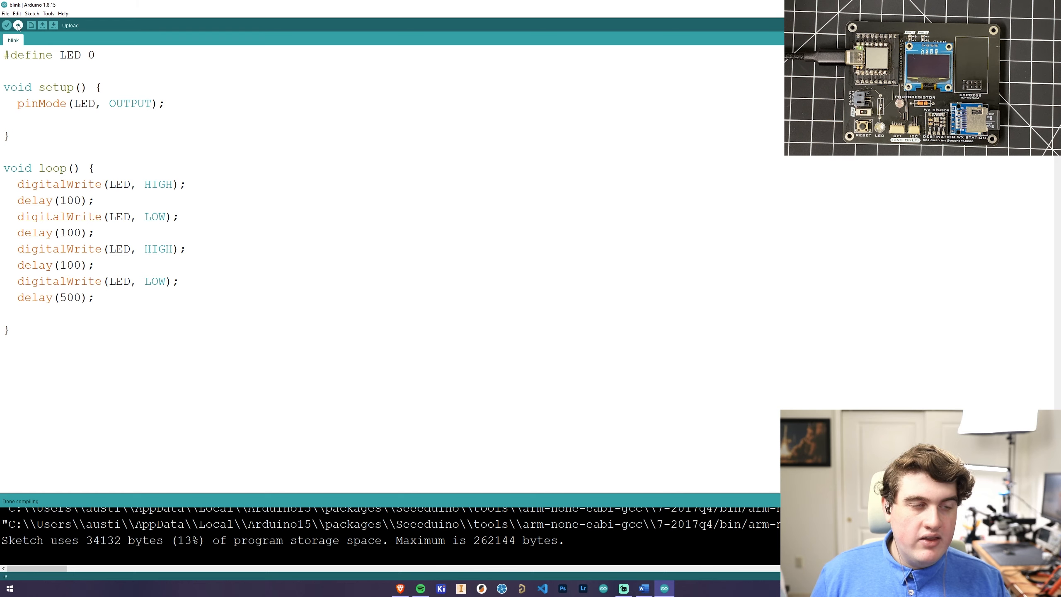
{"action": "left_click", "coordinate": [18, 25]}
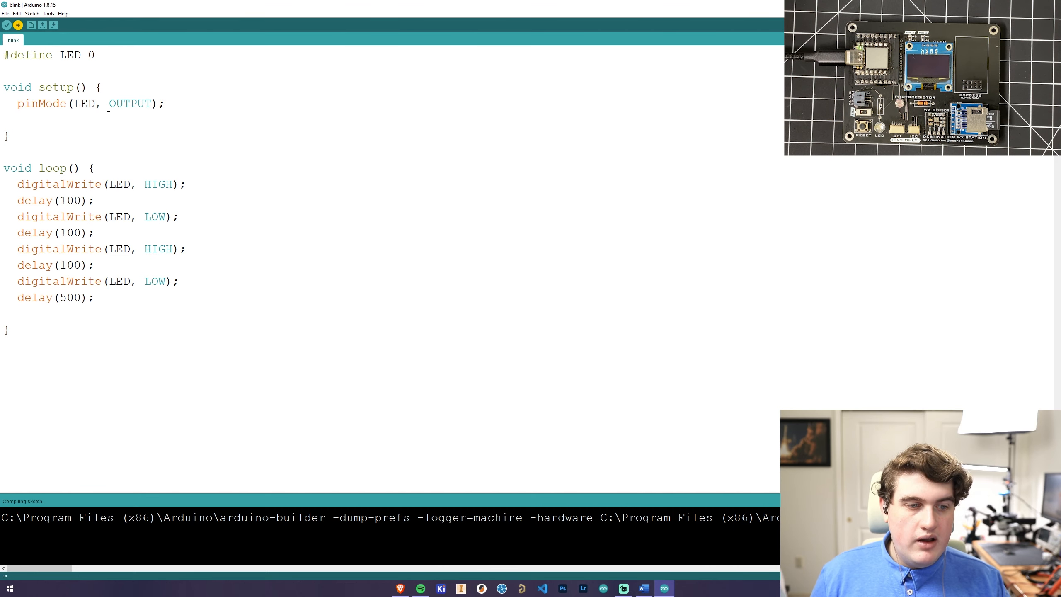